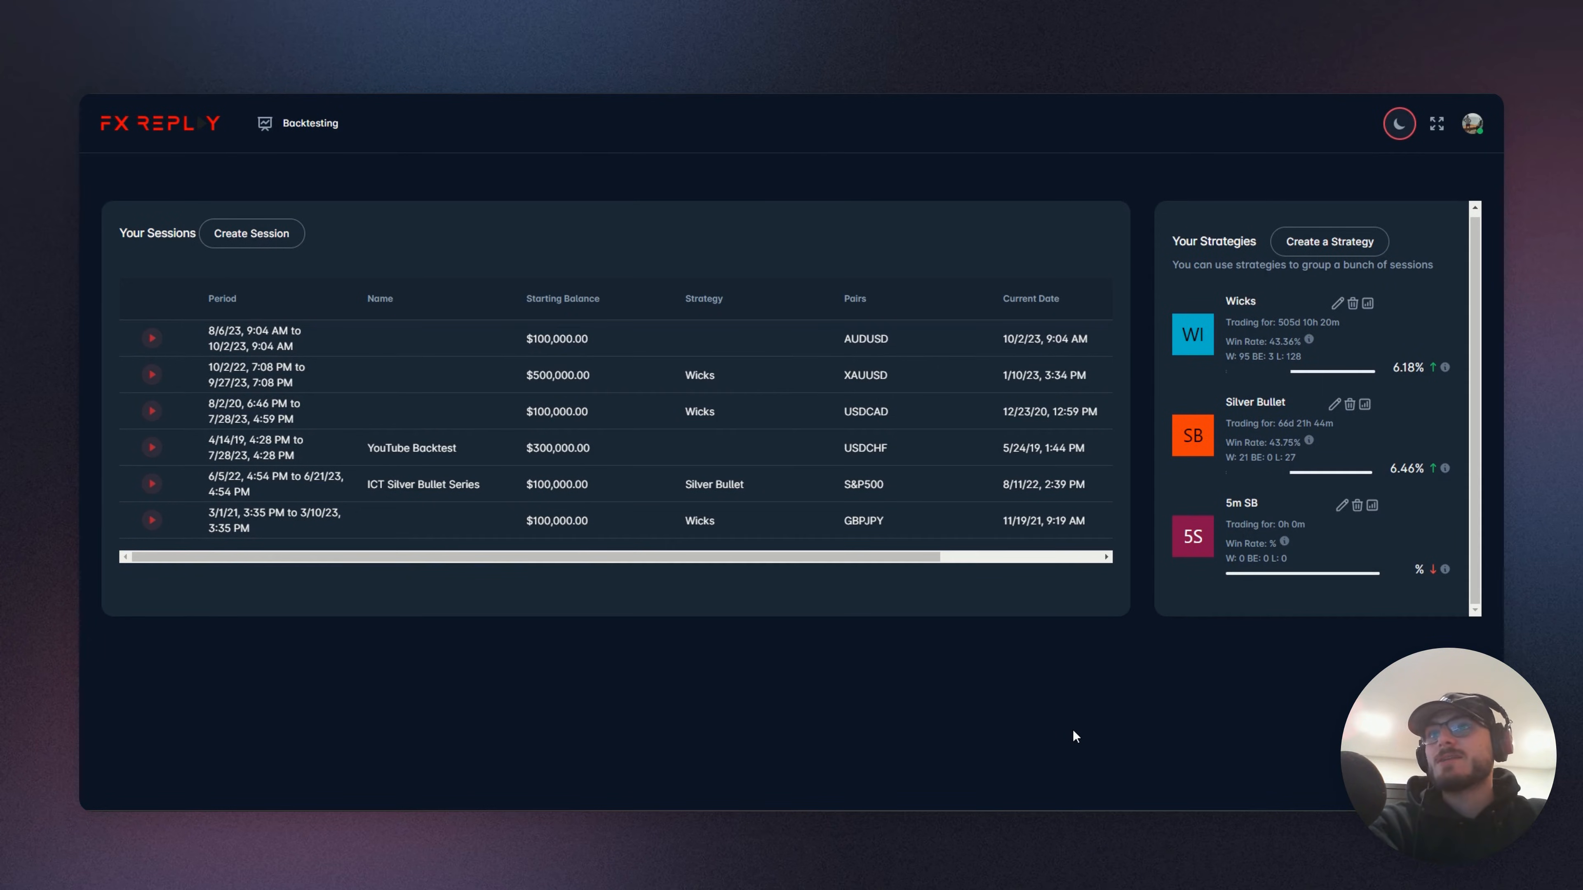
{"action": "mouse_move", "coordinate": [1020, 729]}
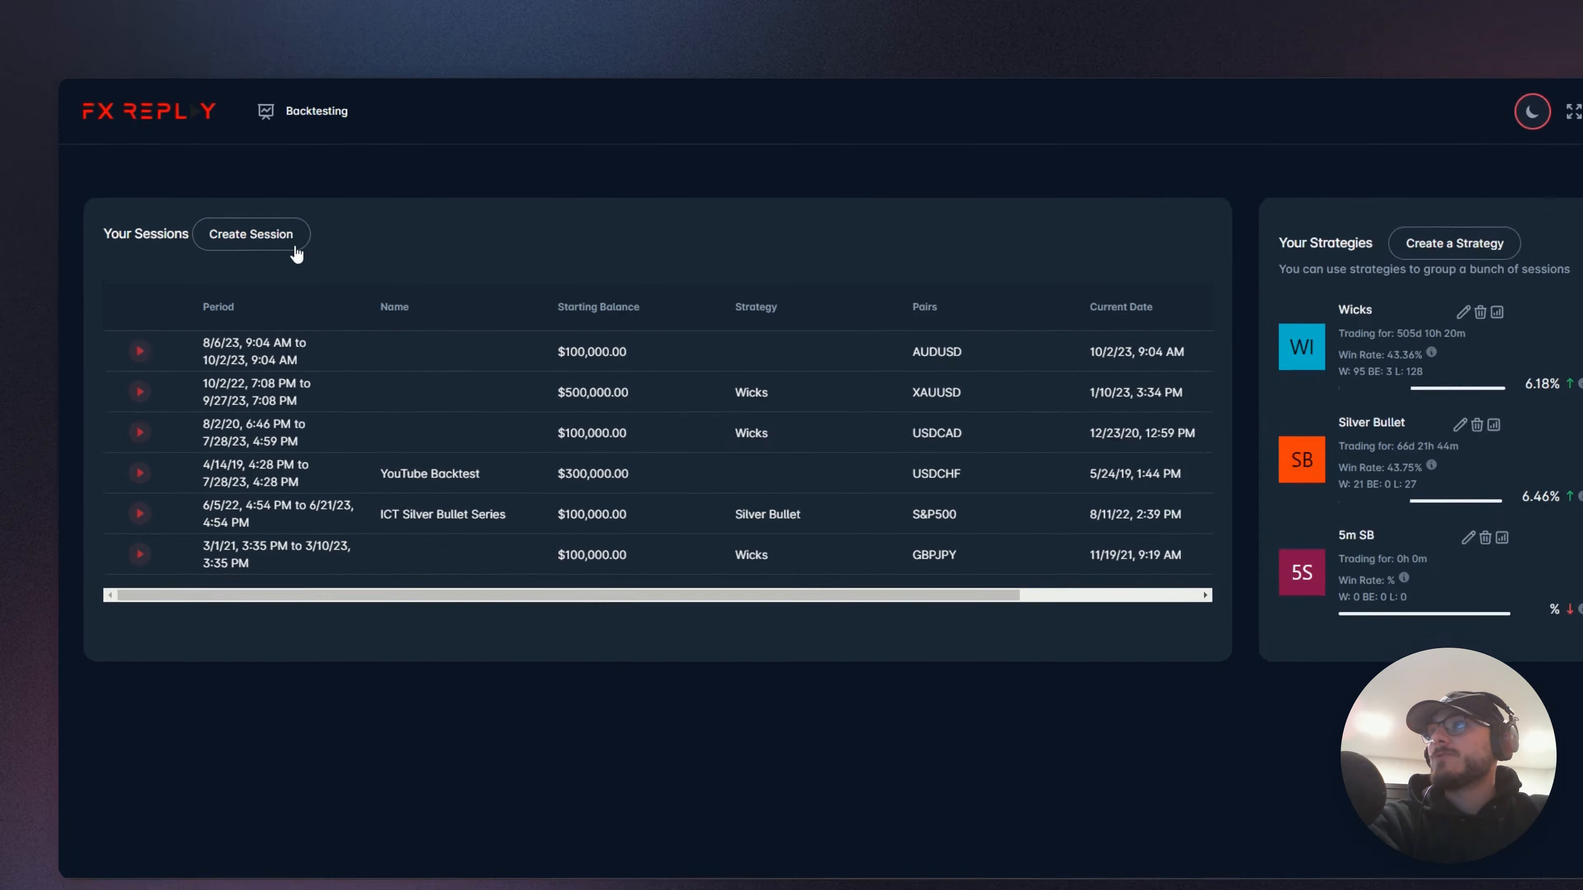
Start a new backtest session with a 100000 account balance
{"action": "left_click", "coordinate": [250, 233]}
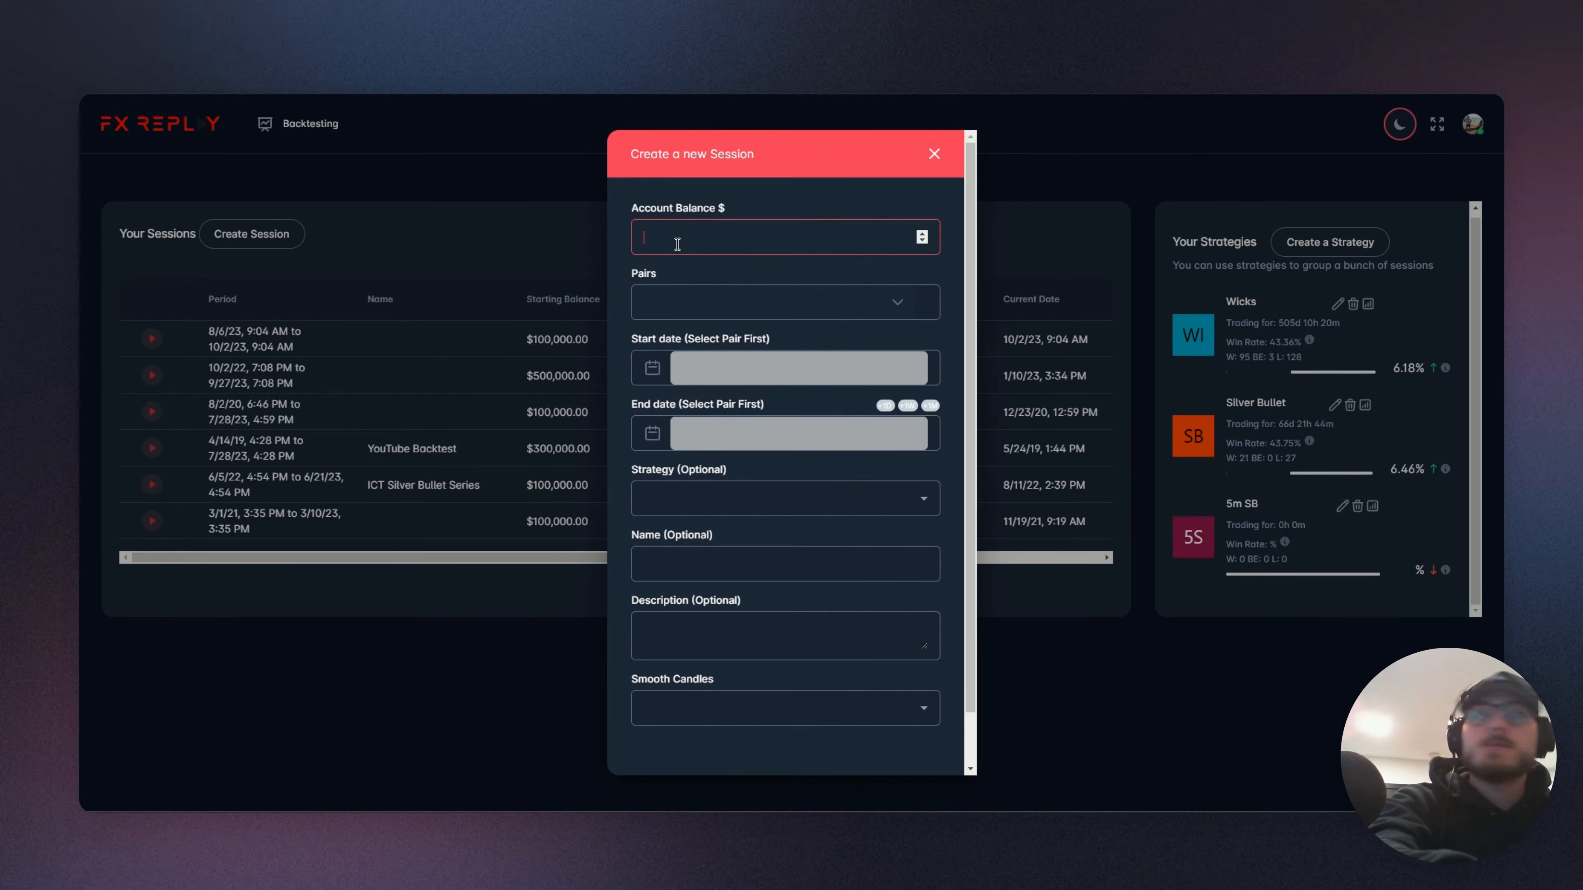
{"action": "type", "text": "100000"}
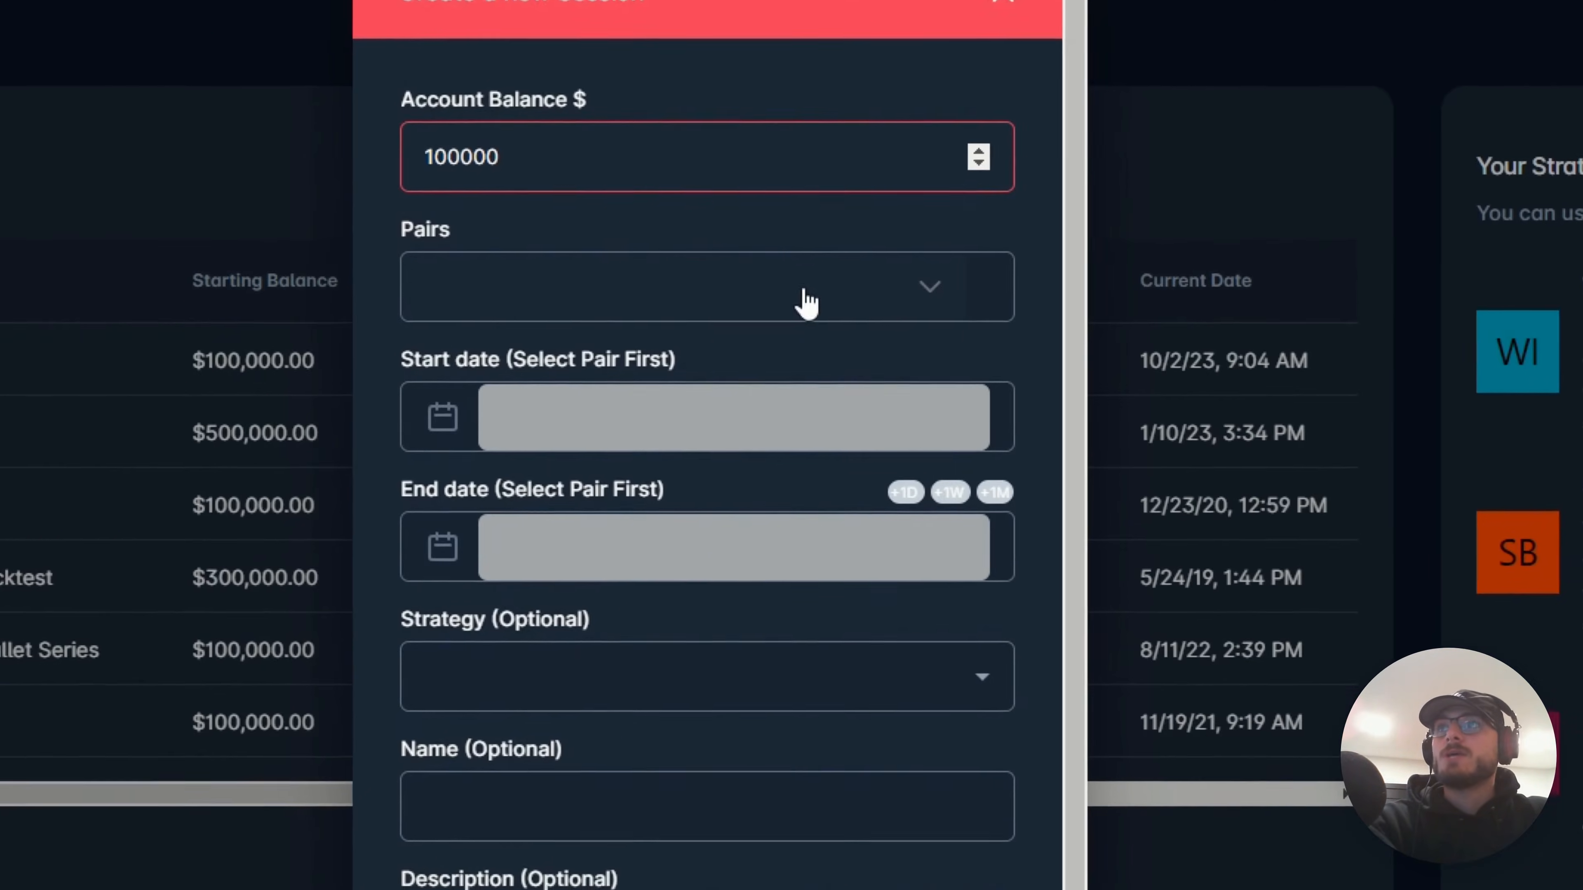
Add DXY and EURUSD as the session's tradable pairs
{"action": "left_click", "coordinate": [706, 287]}
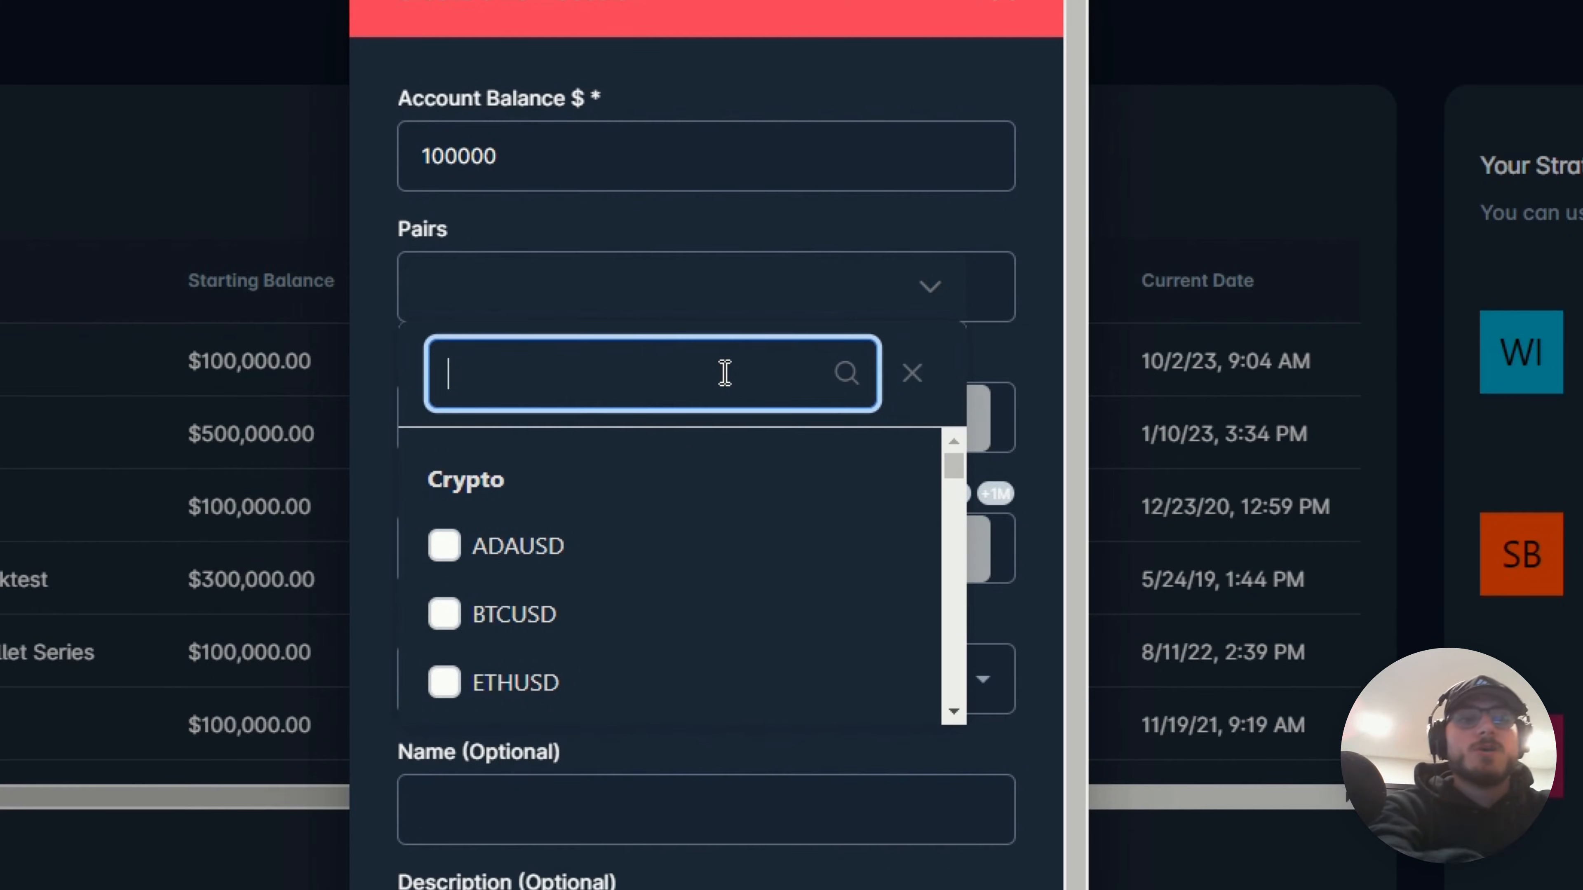
{"action": "type", "text": "dxy"}
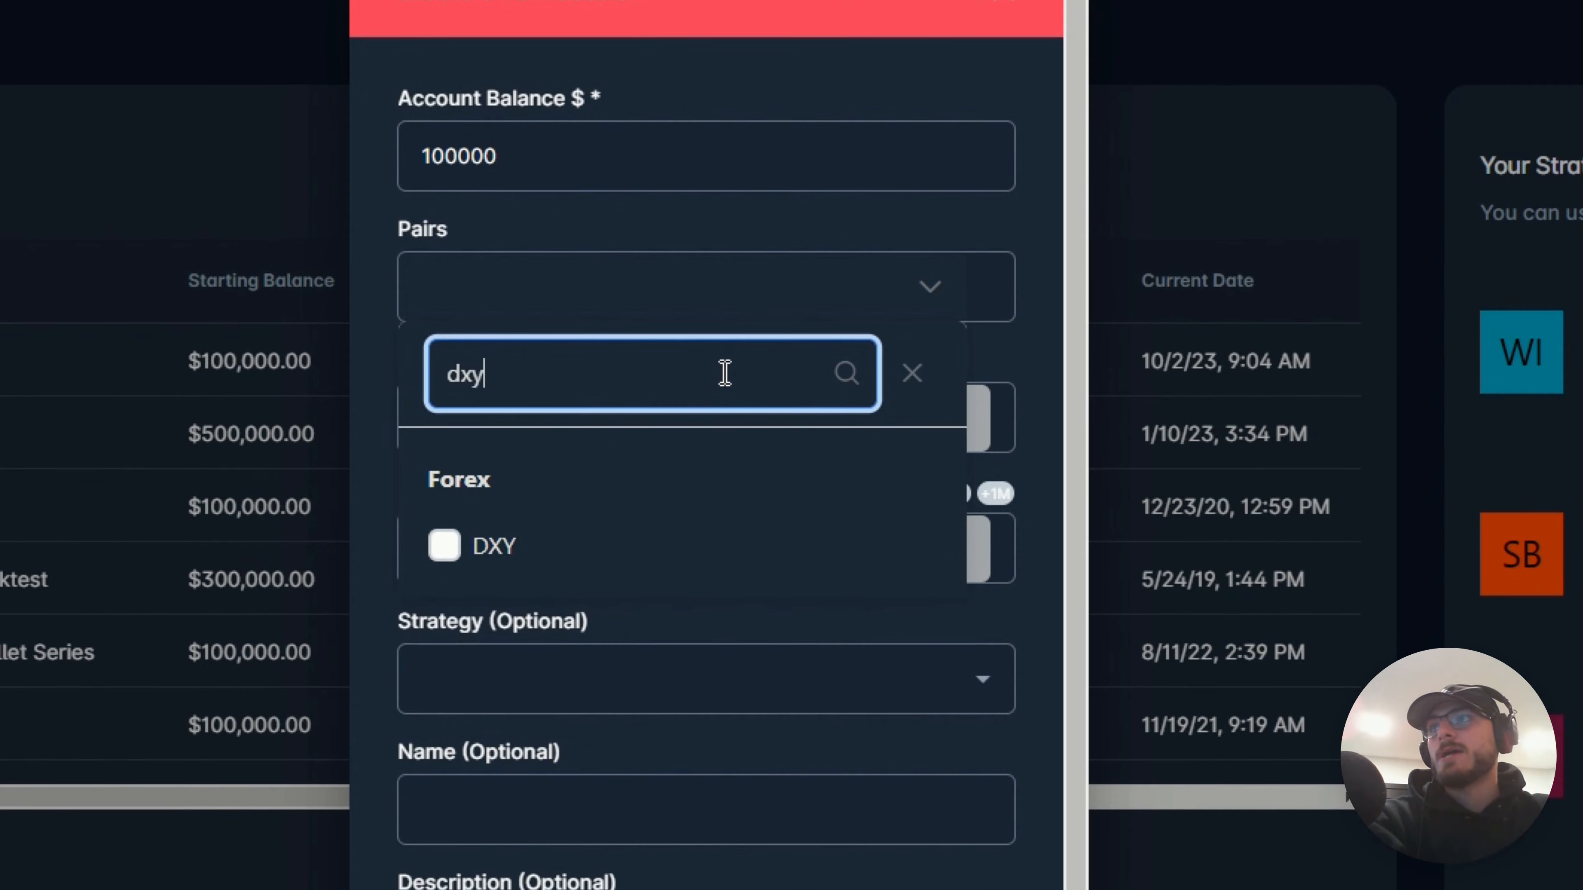
{"action": "left_click", "coordinate": [444, 546]}
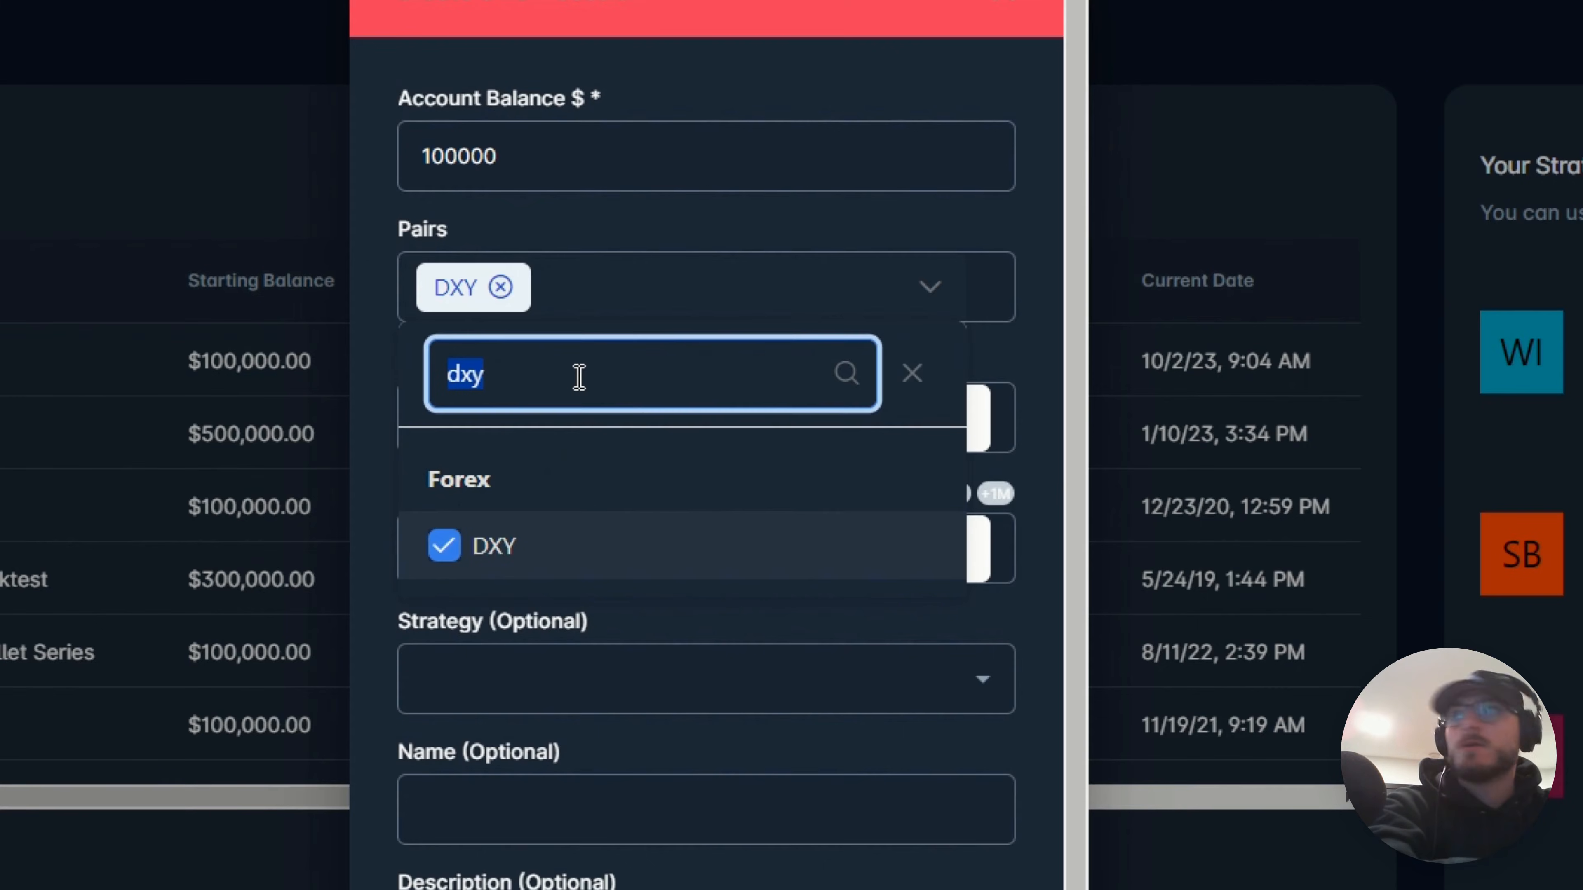
{"action": "type", "text": "eurusd"}
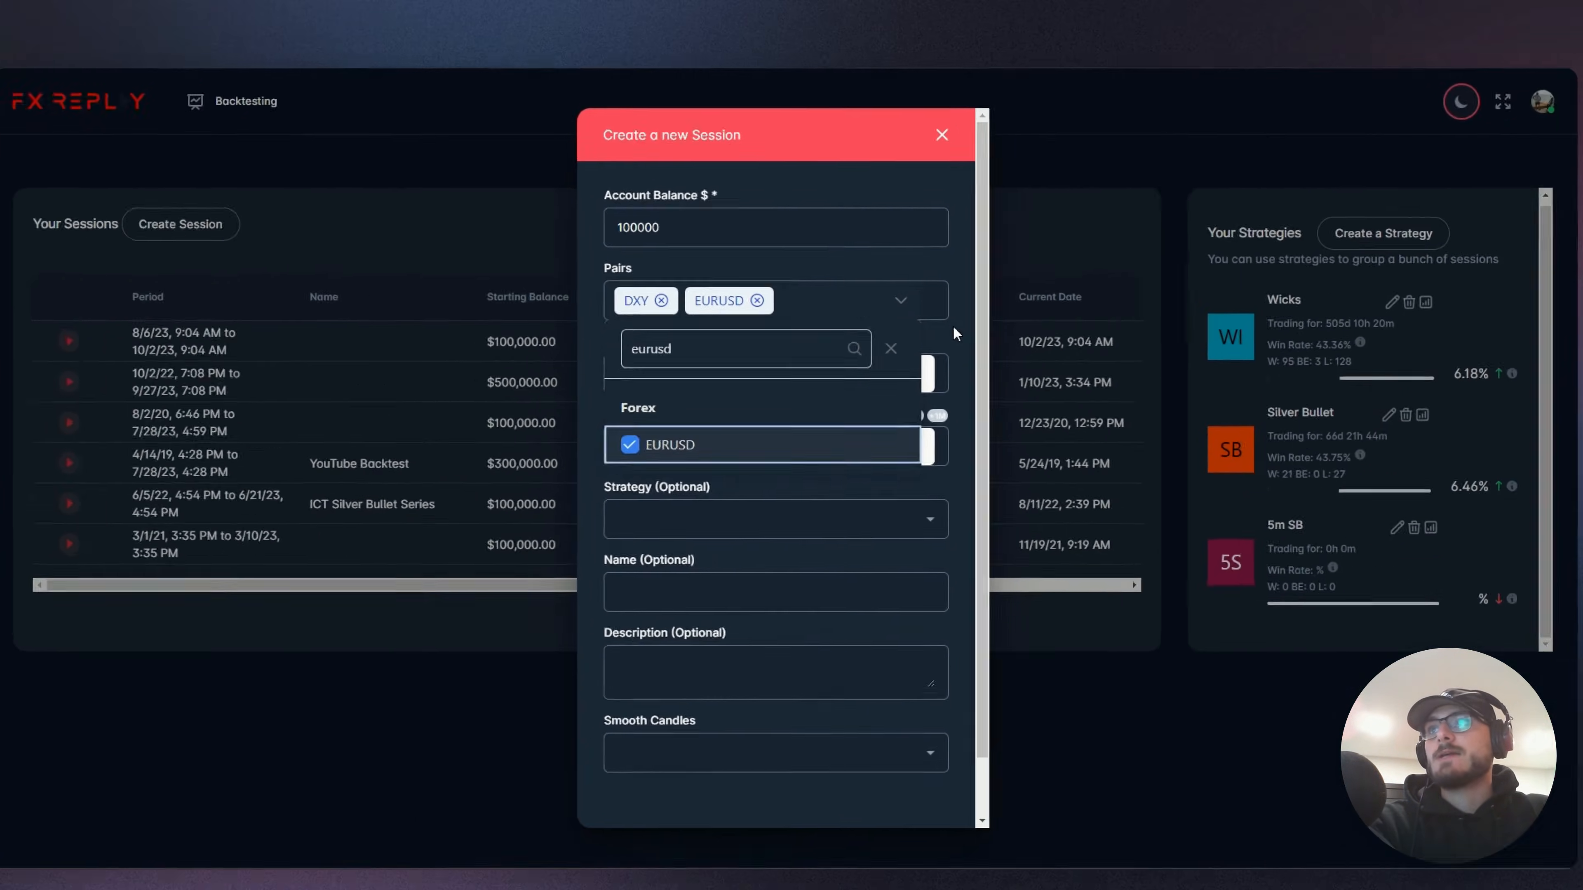
{"action": "left_click", "coordinate": [797, 366]}
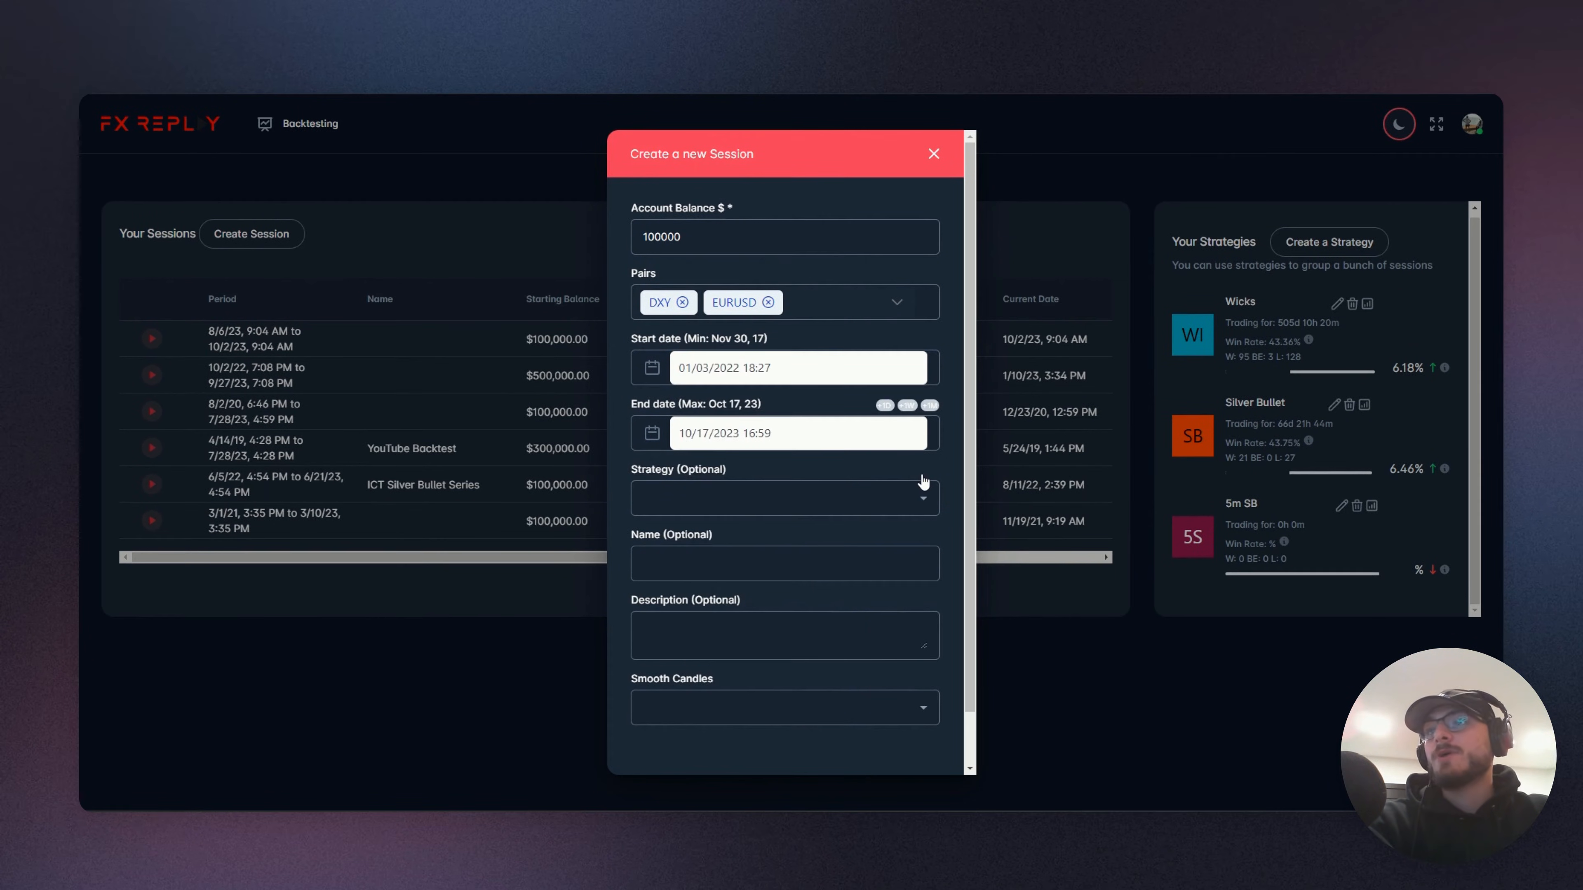
Save the new DXY and EURUSD session
{"action": "scroll", "scroll_direction": "down", "scroll_amount": 3}
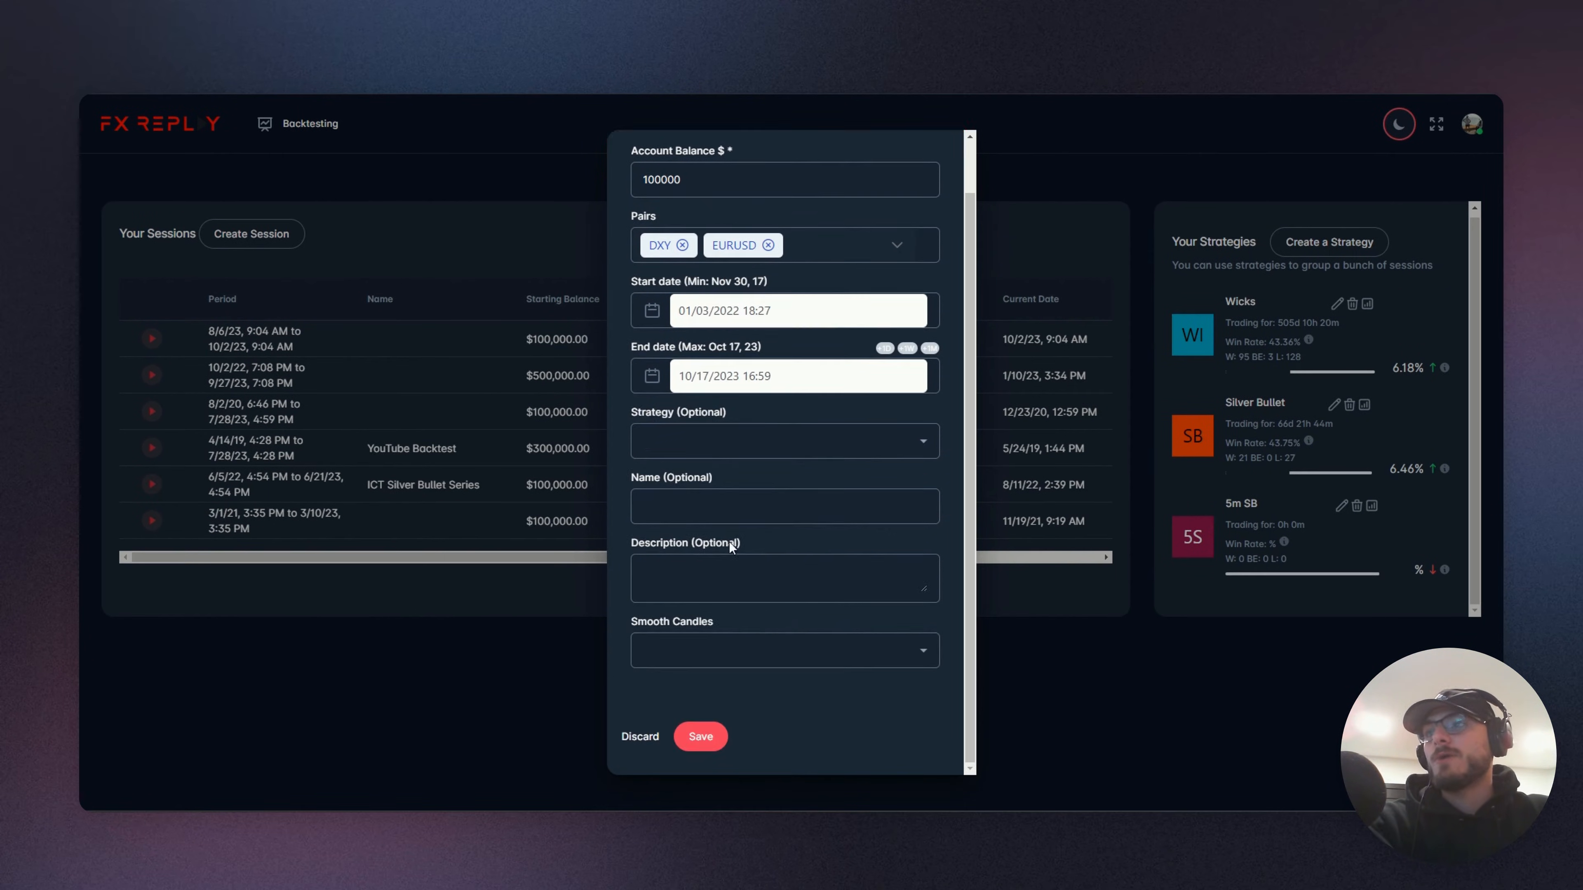
{"action": "left_click", "coordinate": [700, 737]}
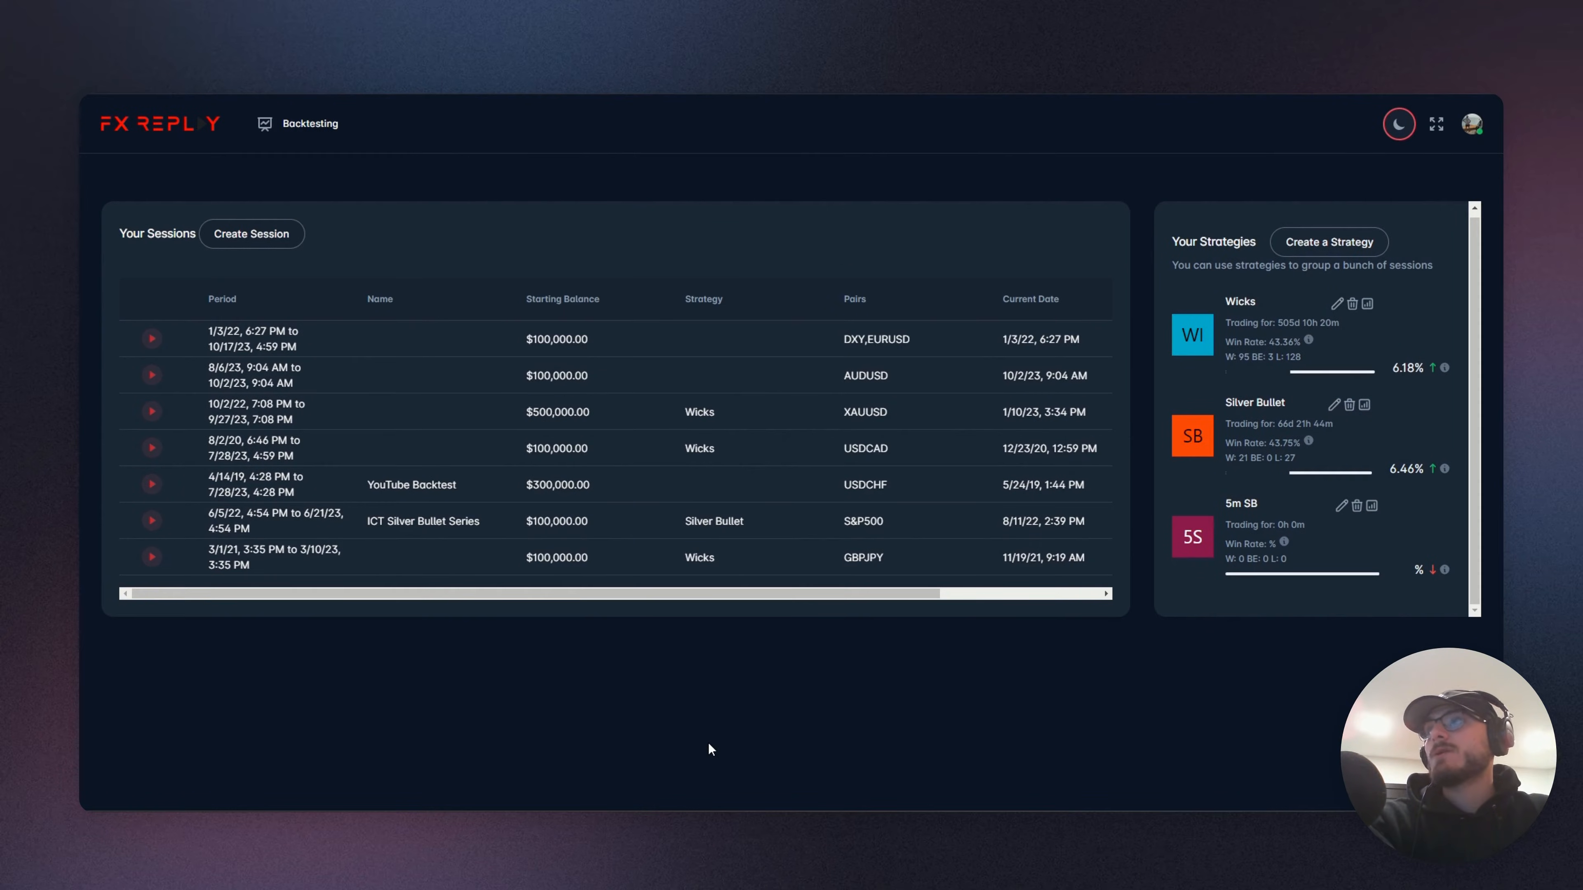
{"action": "mouse_move", "coordinate": [792, 376]}
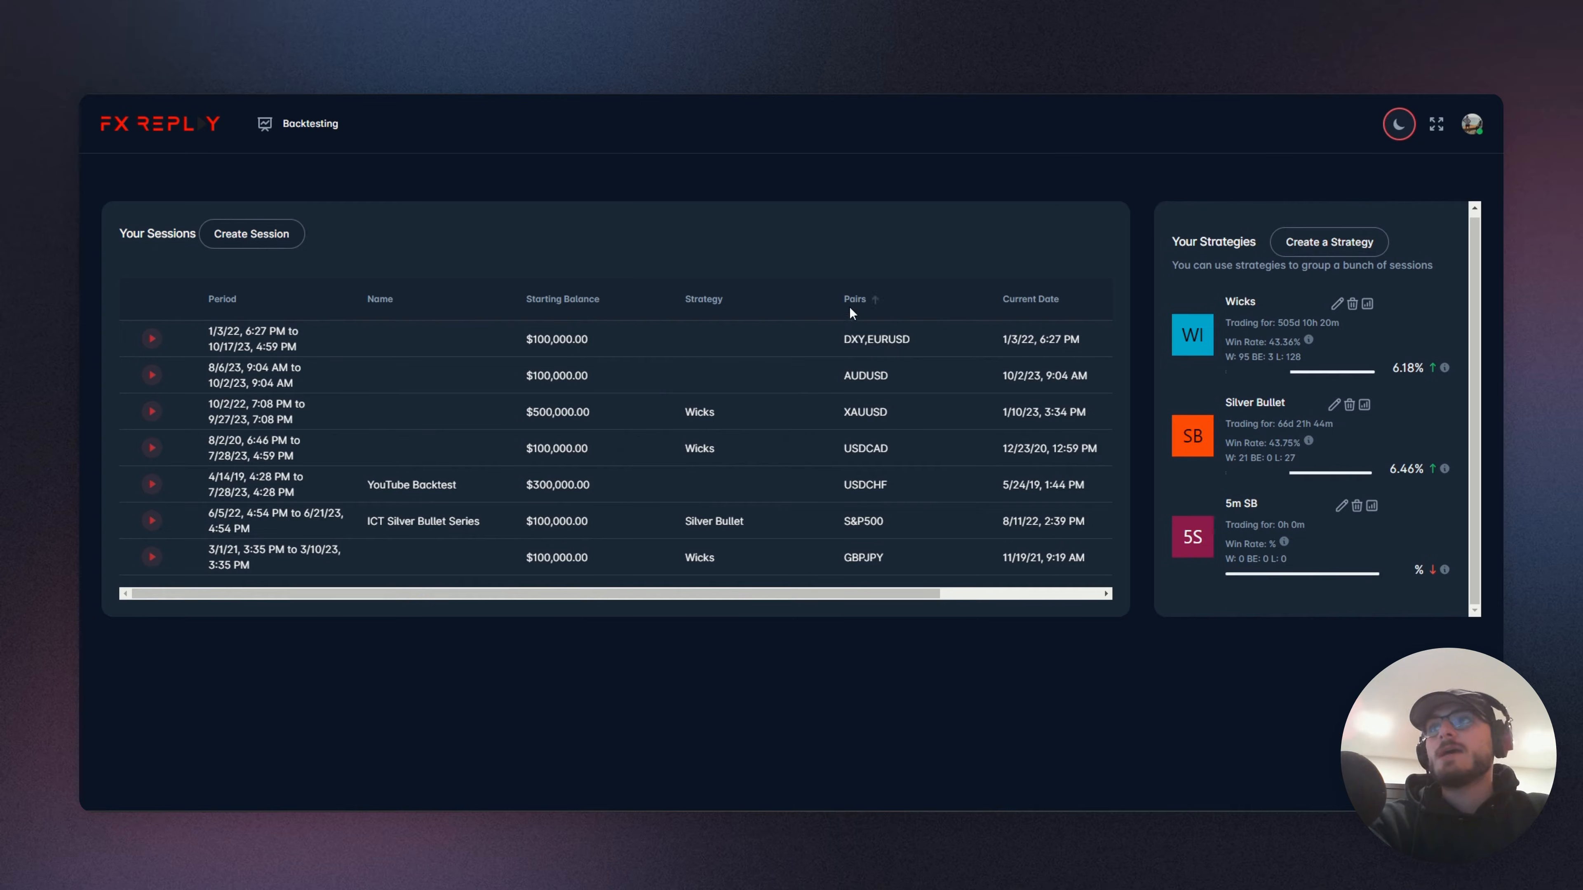
{"action": "mouse_move", "coordinate": [727, 369]}
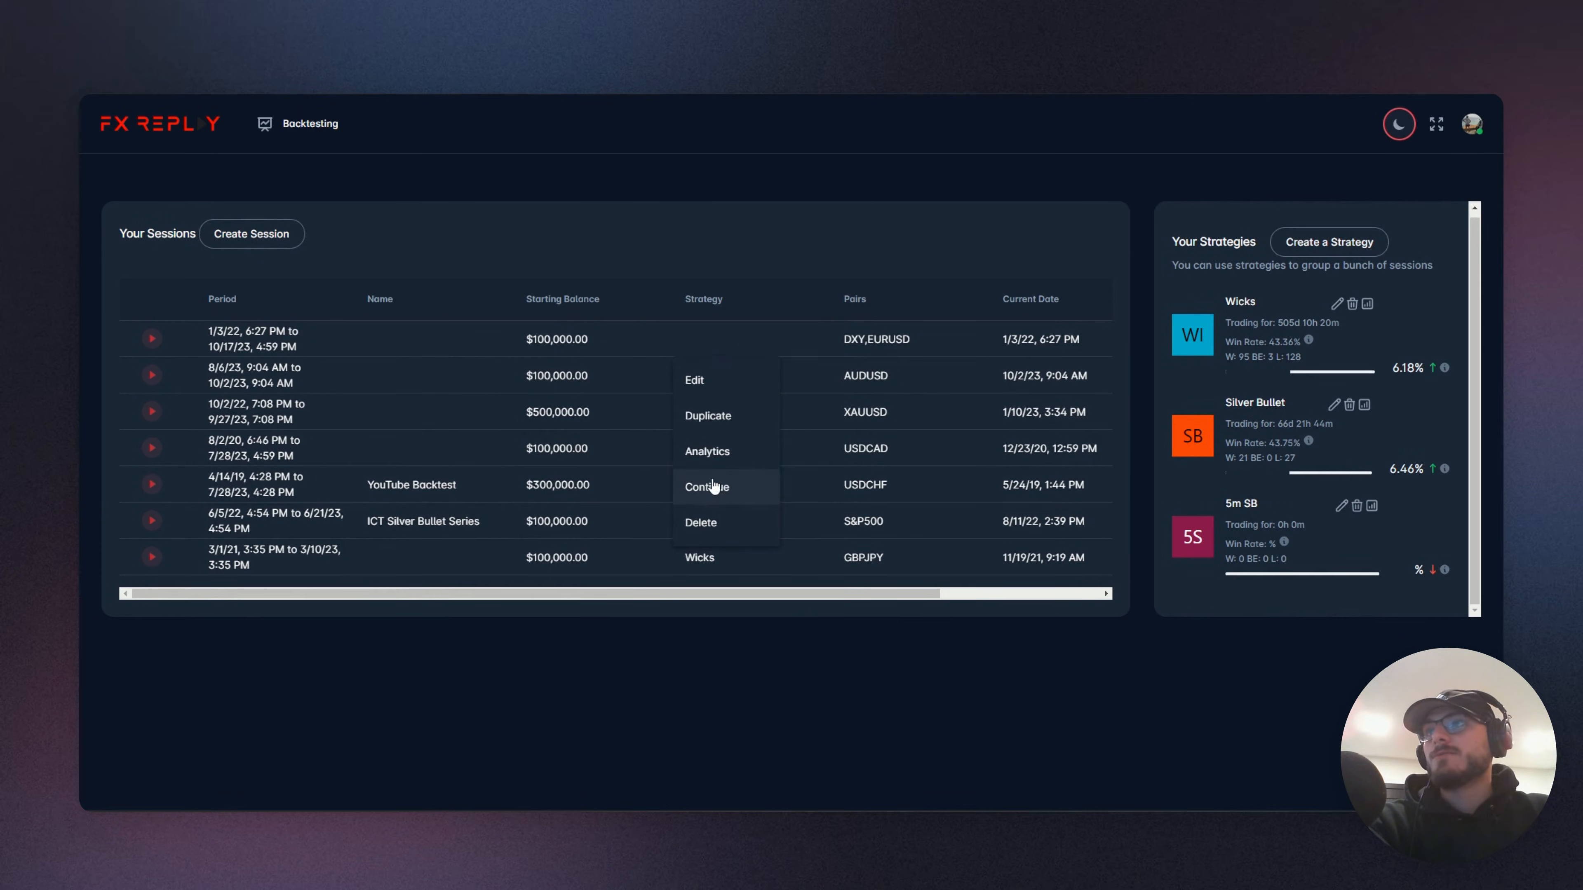
Continue the DXY, EURUSD session into the replay chart
{"action": "left_click", "coordinate": [707, 486]}
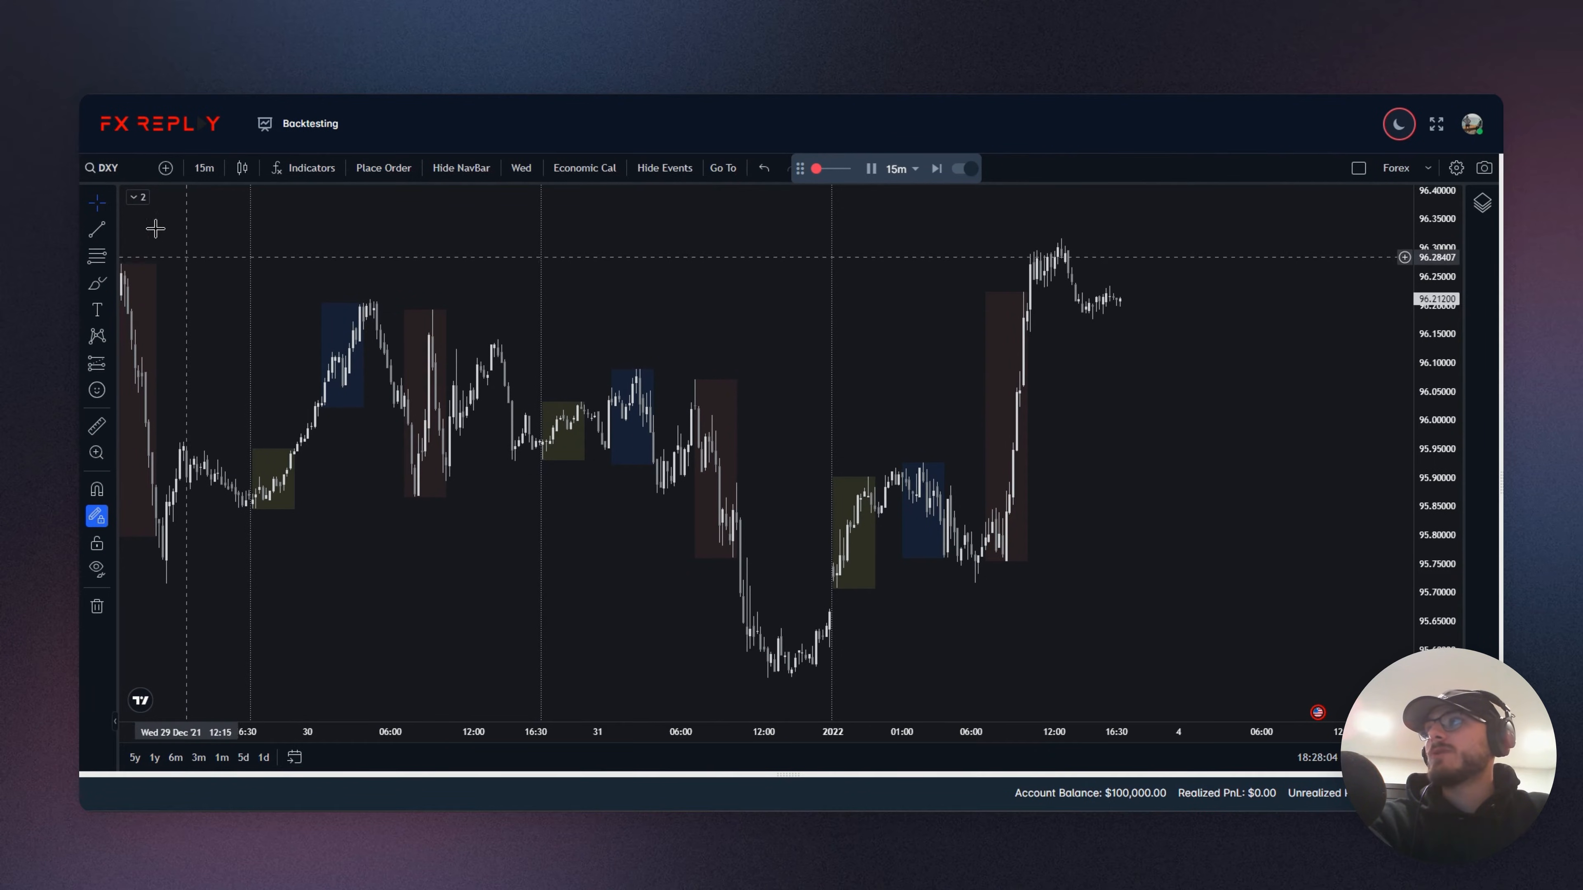
{"action": "left_click", "coordinate": [106, 168]}
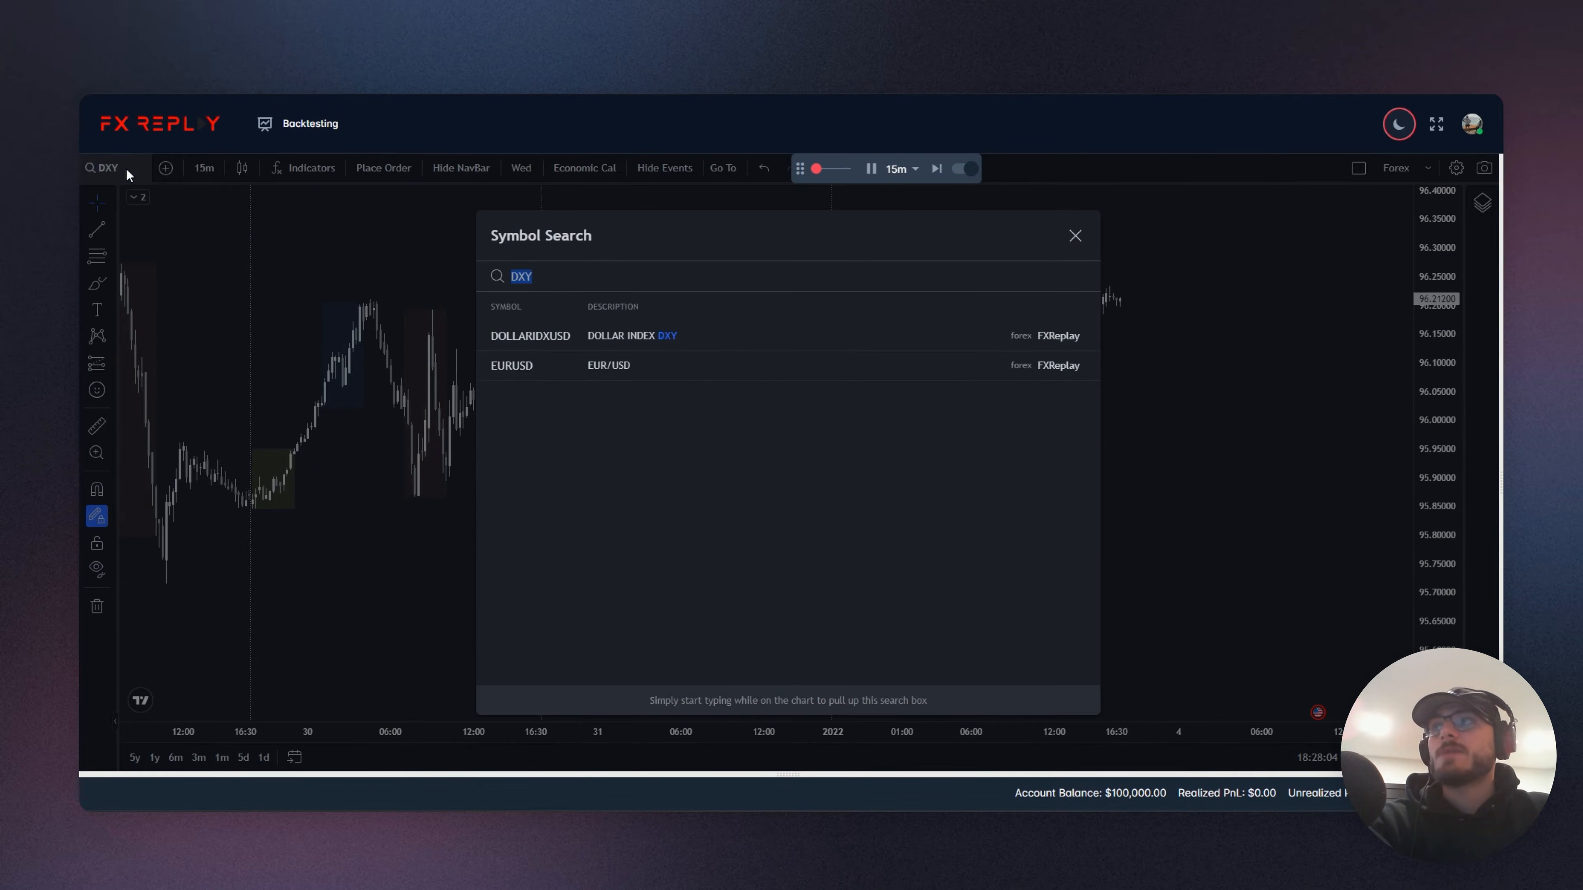
{"action": "left_click", "coordinate": [511, 365]}
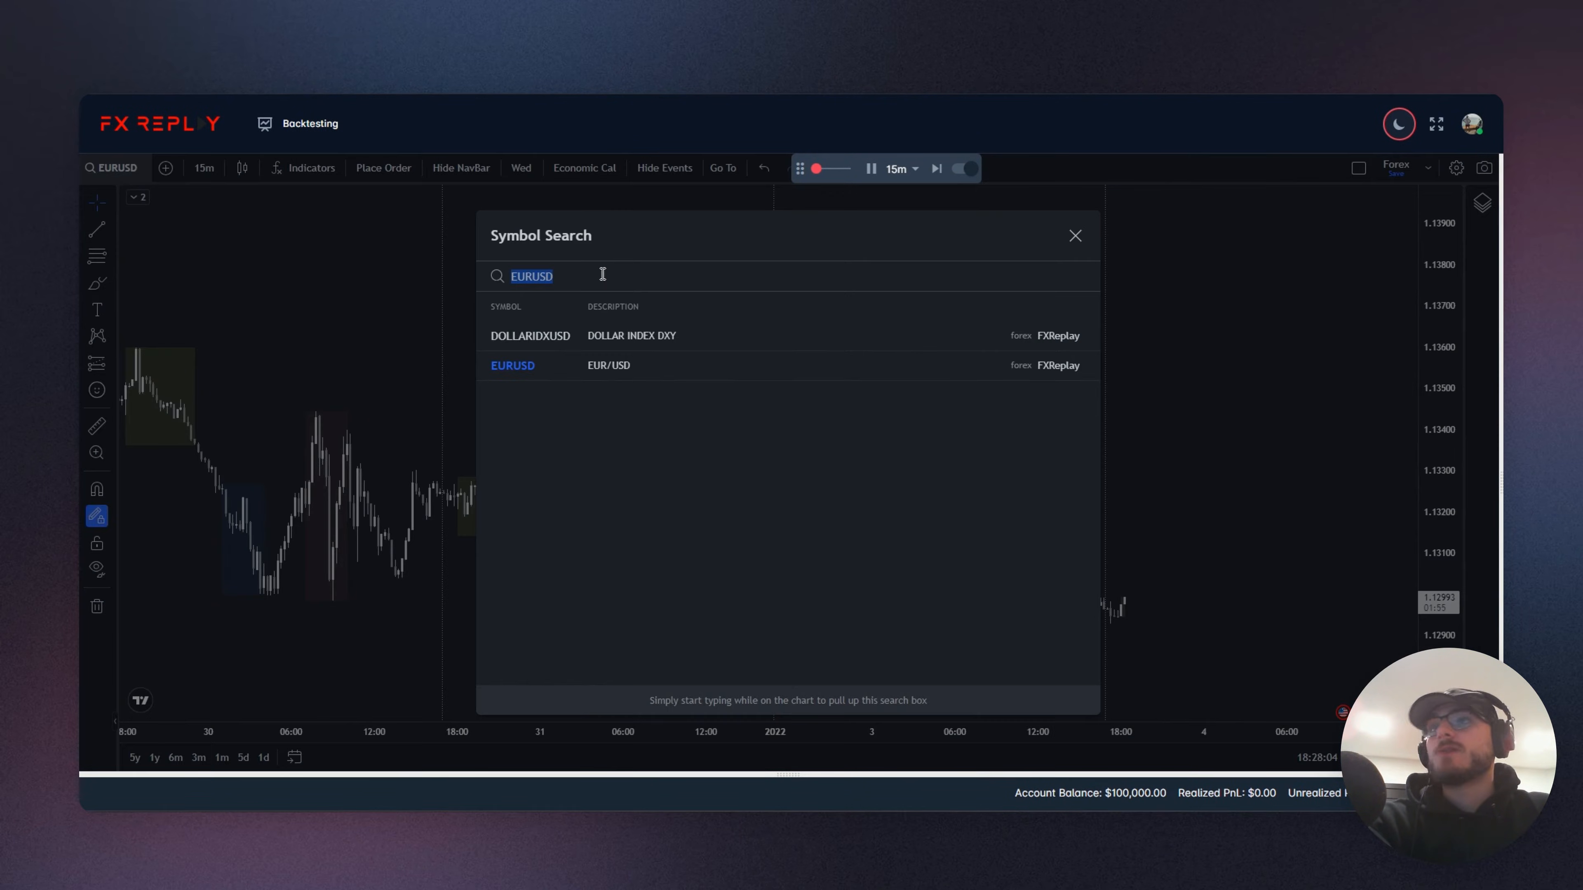
{"action": "left_click", "coordinate": [531, 336]}
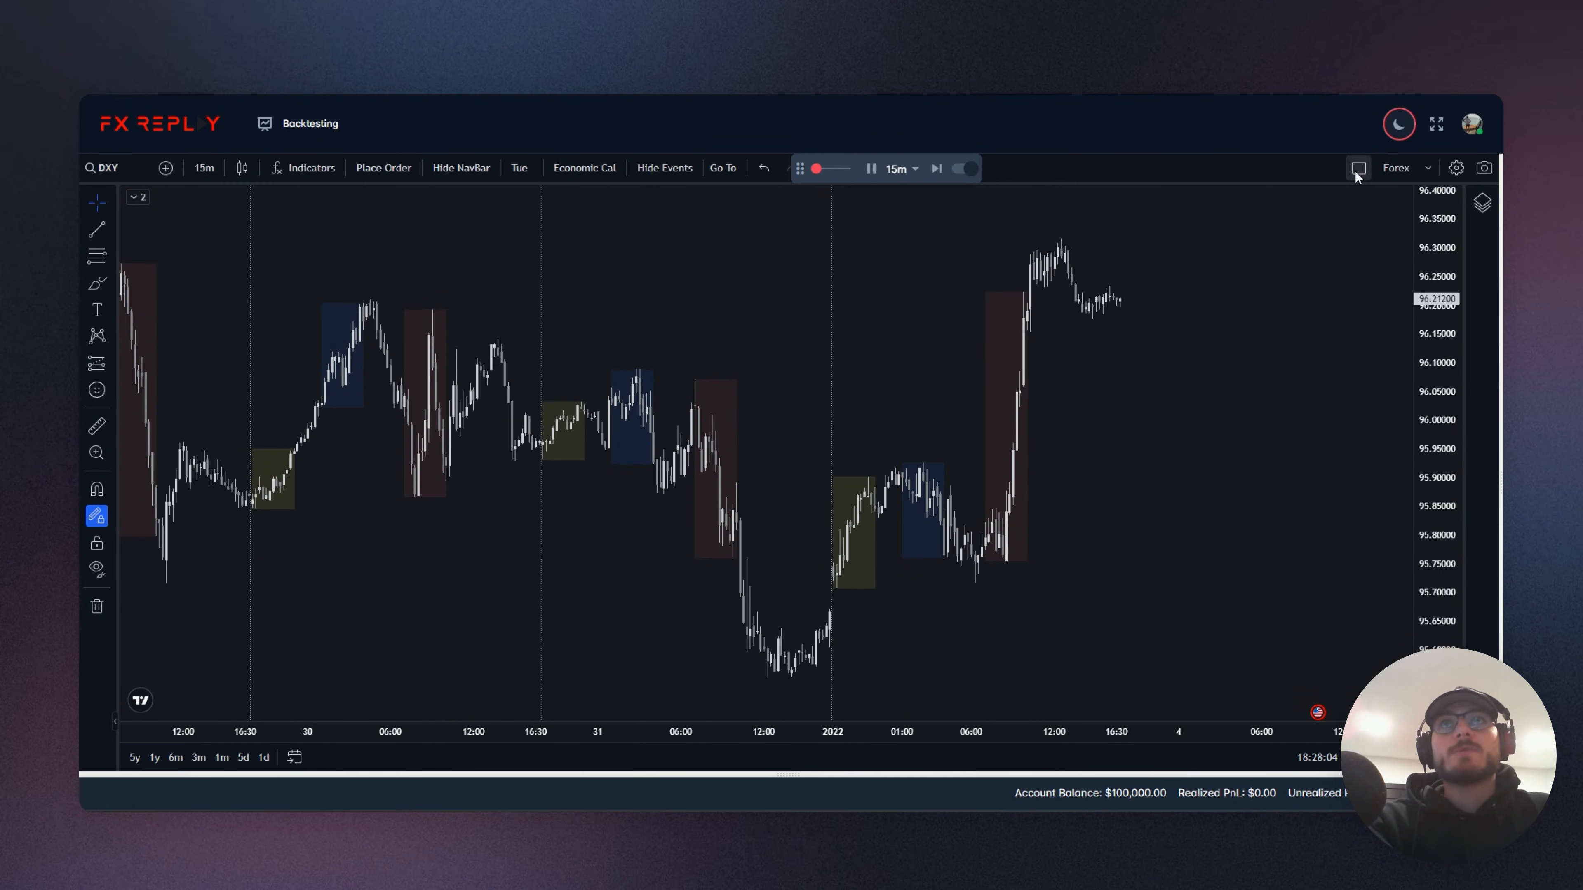
Split the view into two vertical charts and load EURUSD into the right-hand one
{"action": "left_click", "coordinate": [1358, 168]}
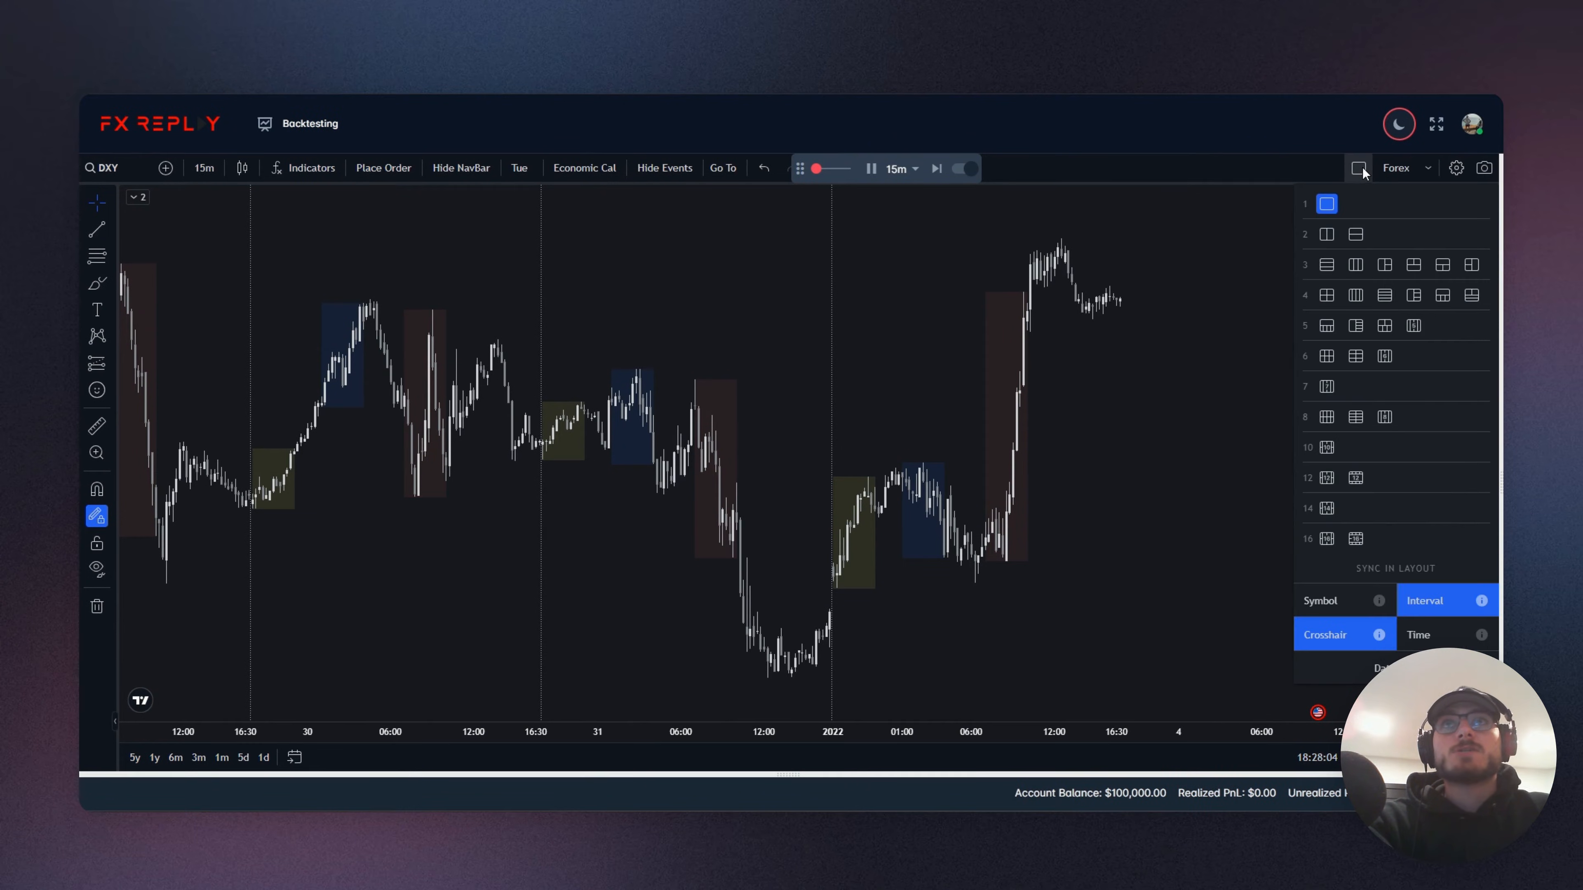
{"action": "left_click", "coordinate": [1326, 233]}
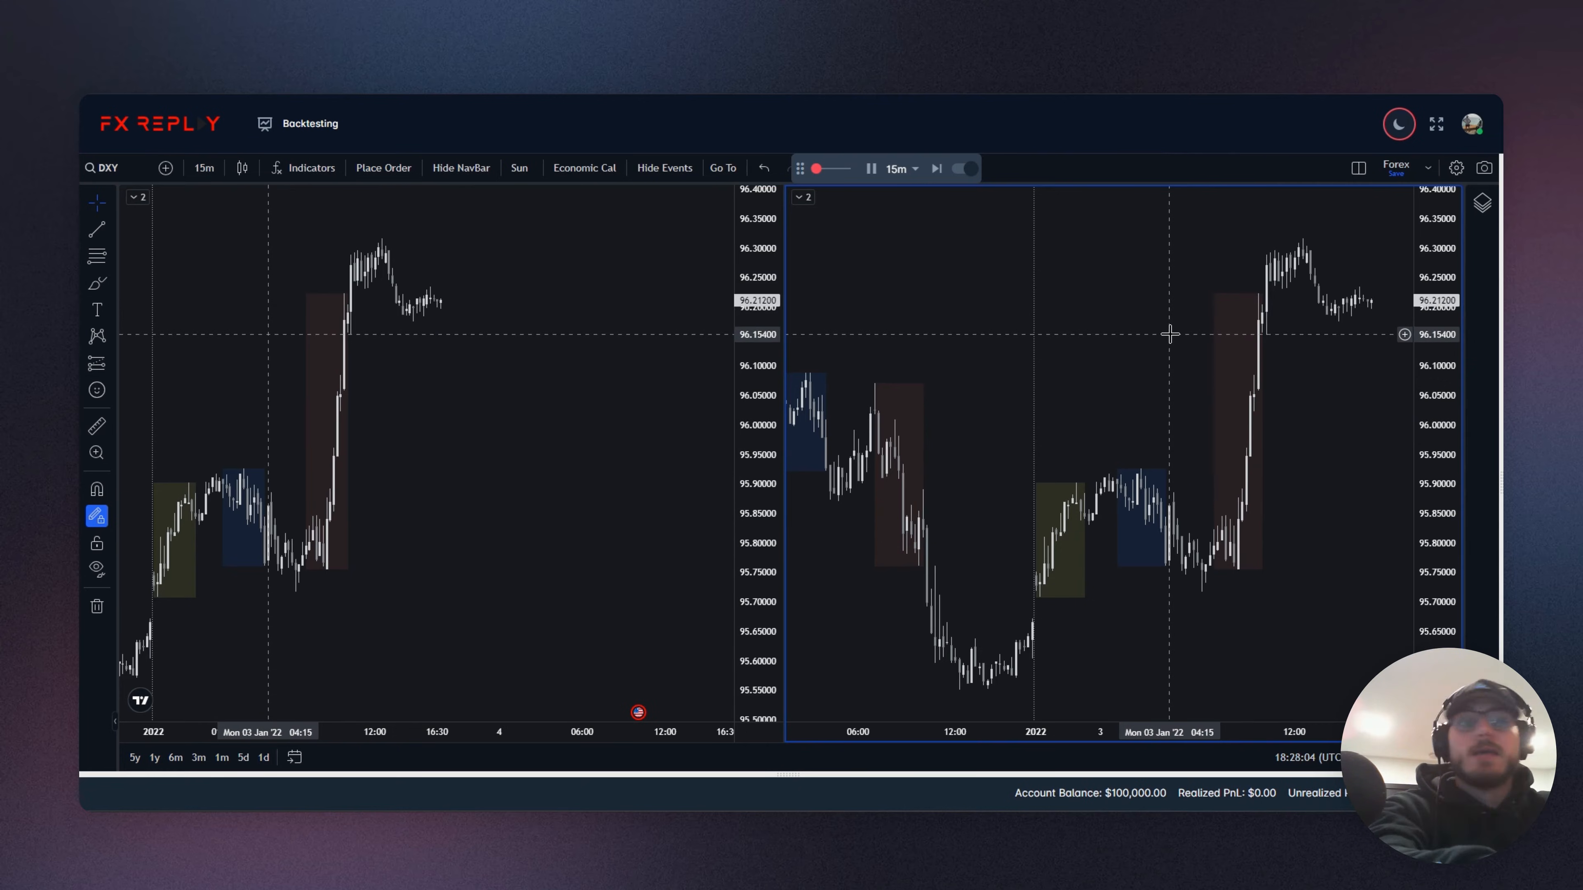
{"action": "type", "text": "EUR"}
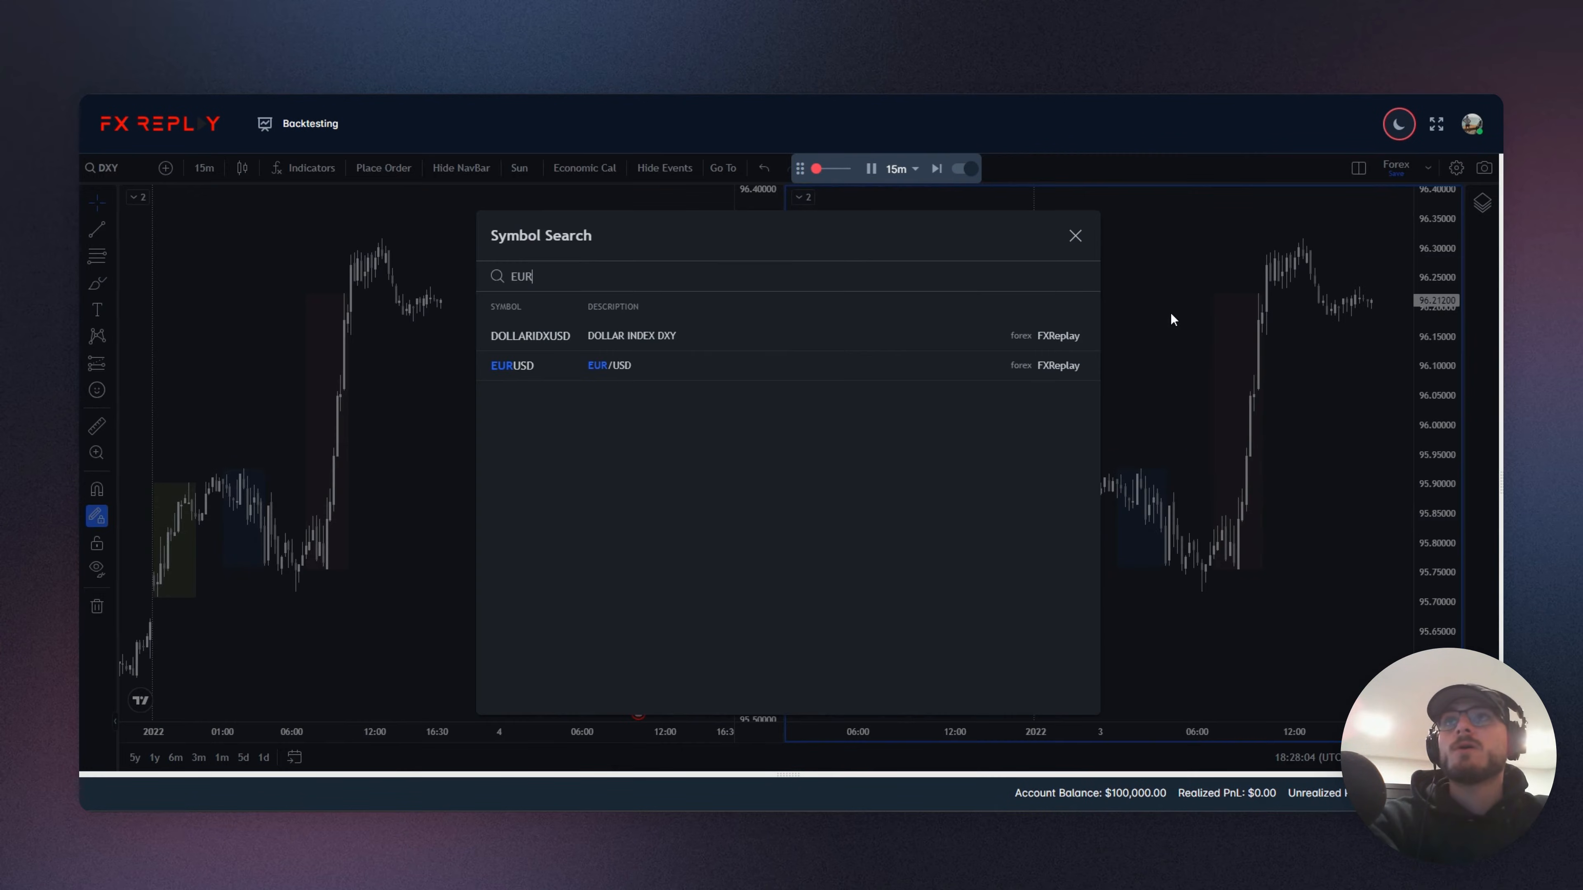
{"action": "left_click", "coordinate": [1074, 235]}
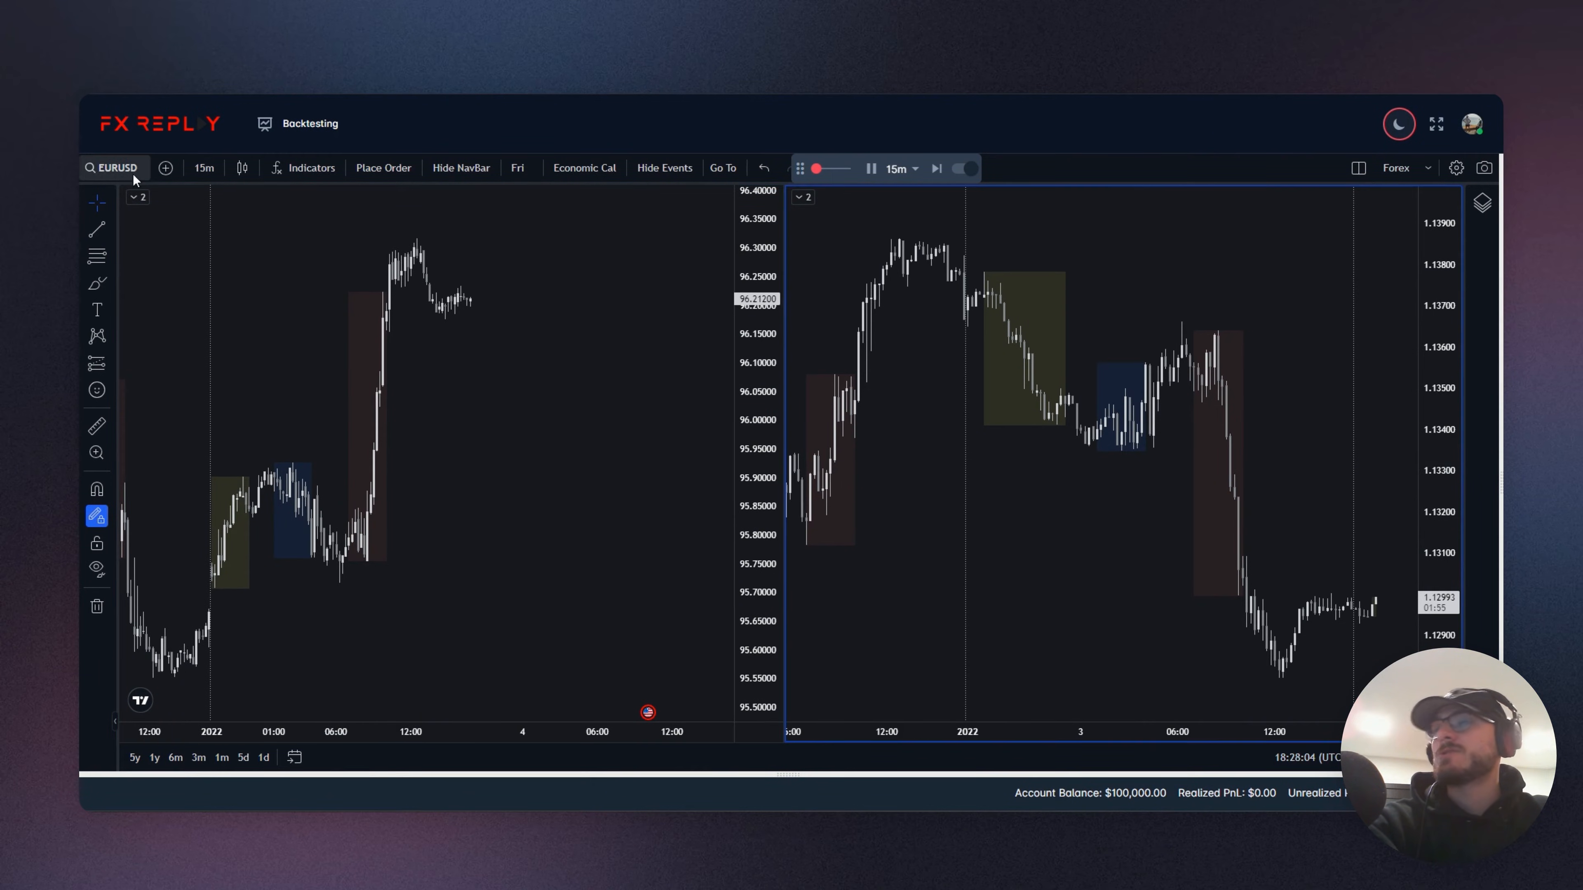
{"action": "mouse_move", "coordinate": [1355, 414]}
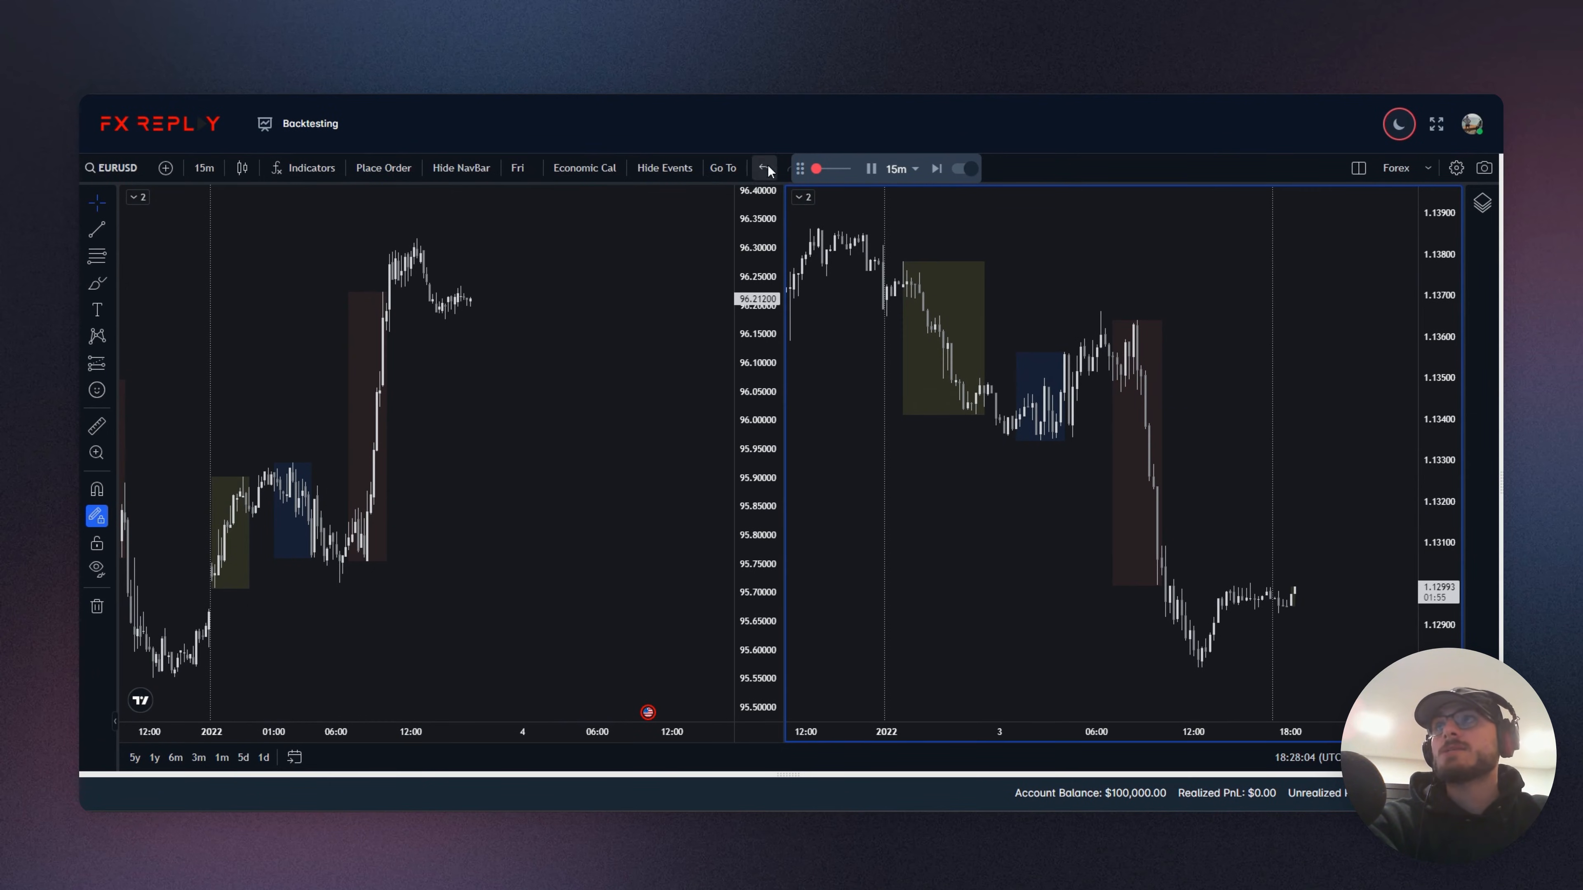
Jump the replay to the New York Session and begin a new EURUSD market order
{"action": "left_click", "coordinate": [723, 167]}
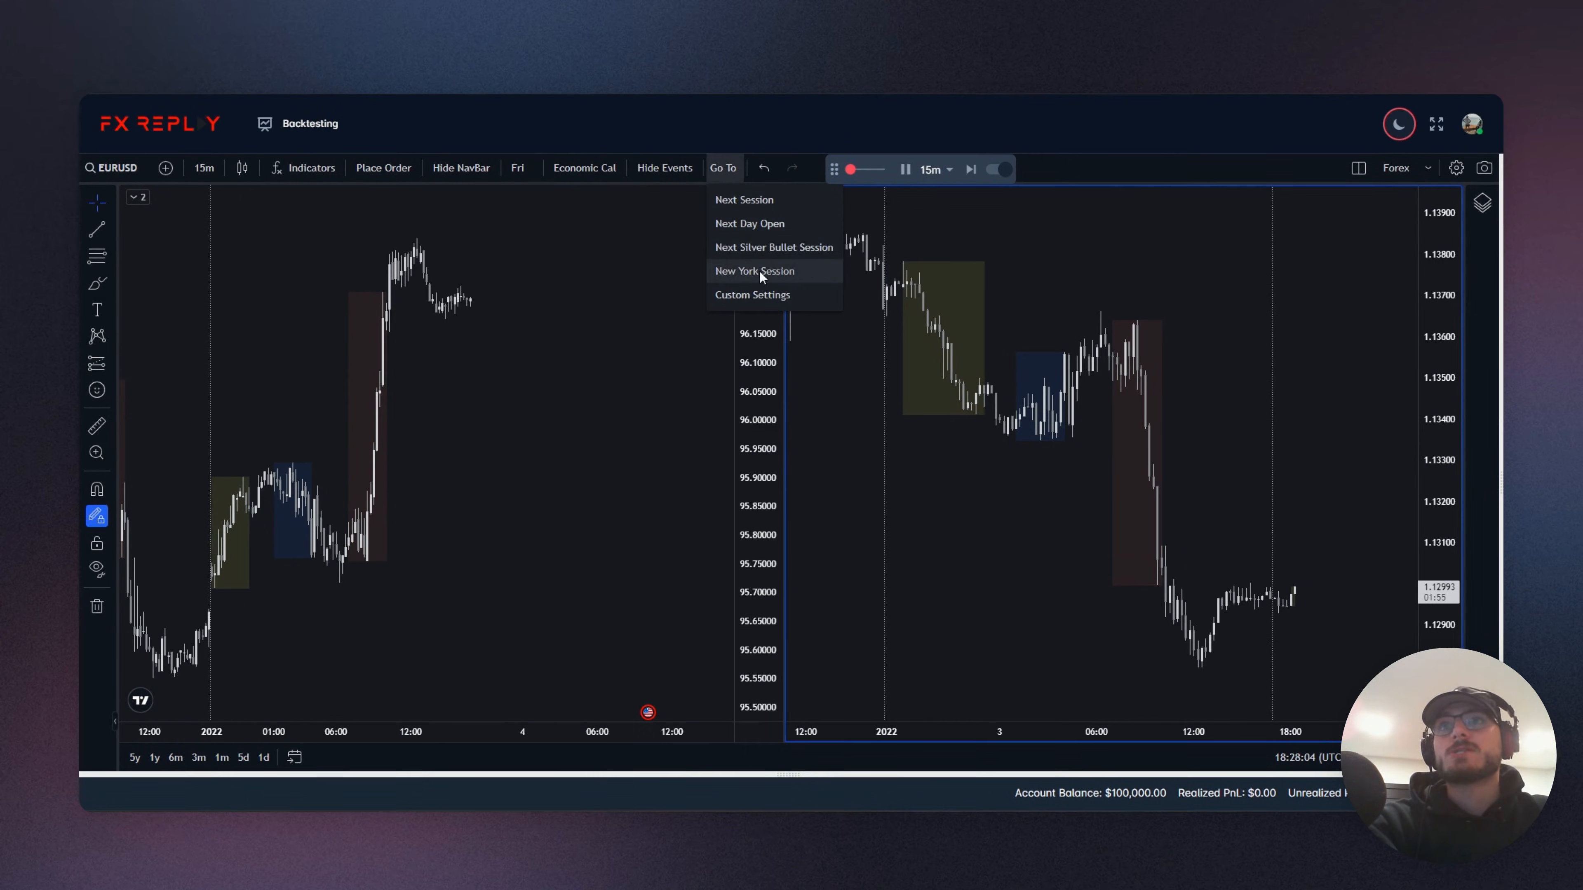
{"action": "left_click", "coordinate": [752, 270]}
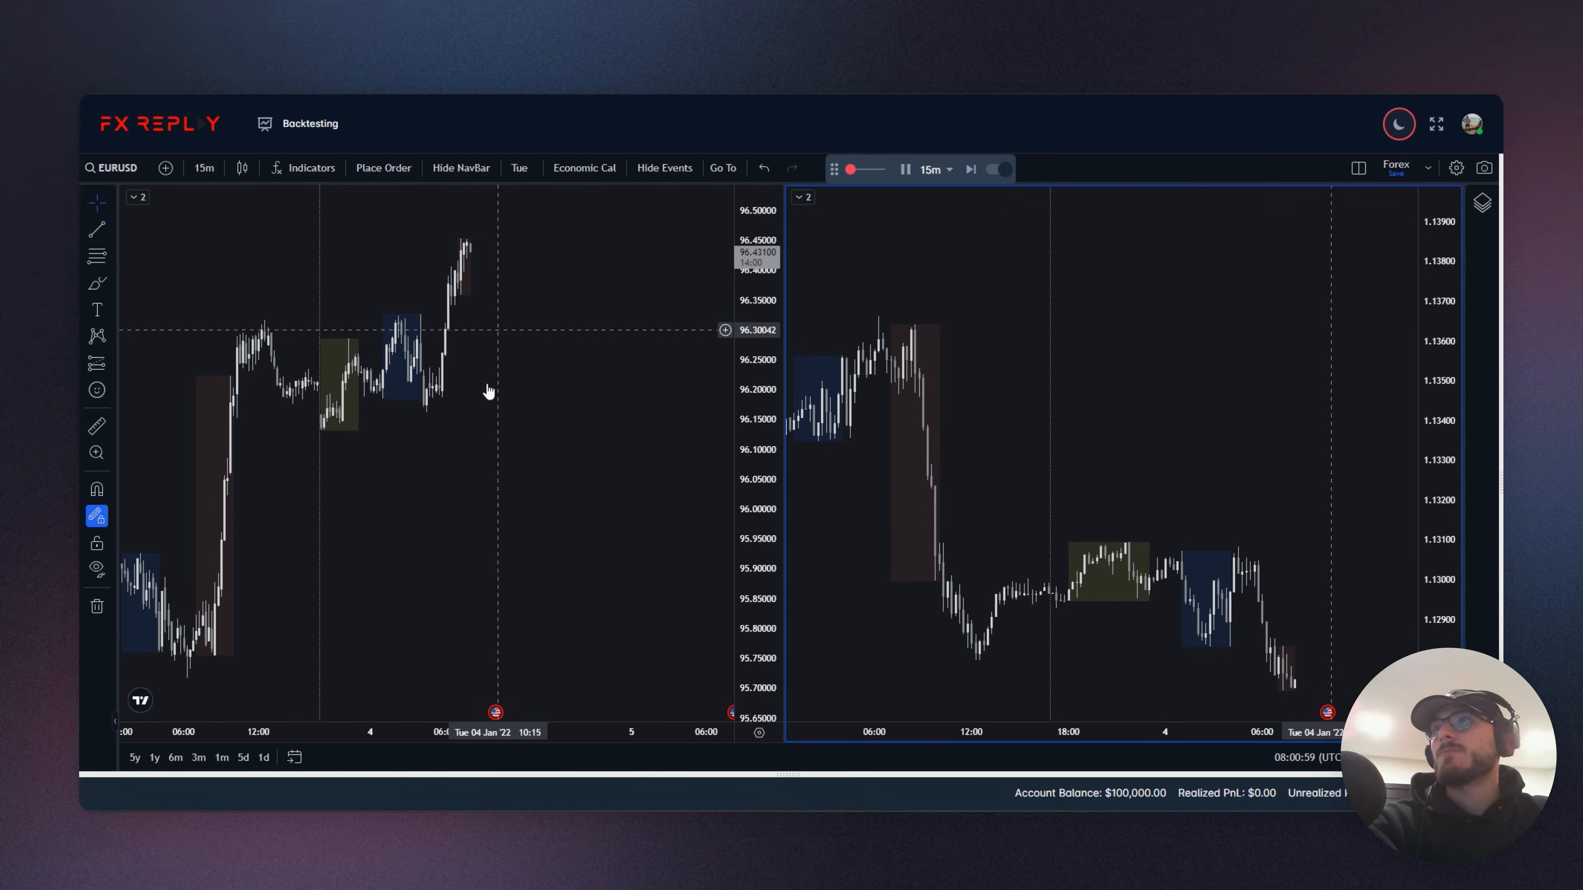
{"action": "left_click", "coordinate": [970, 168]}
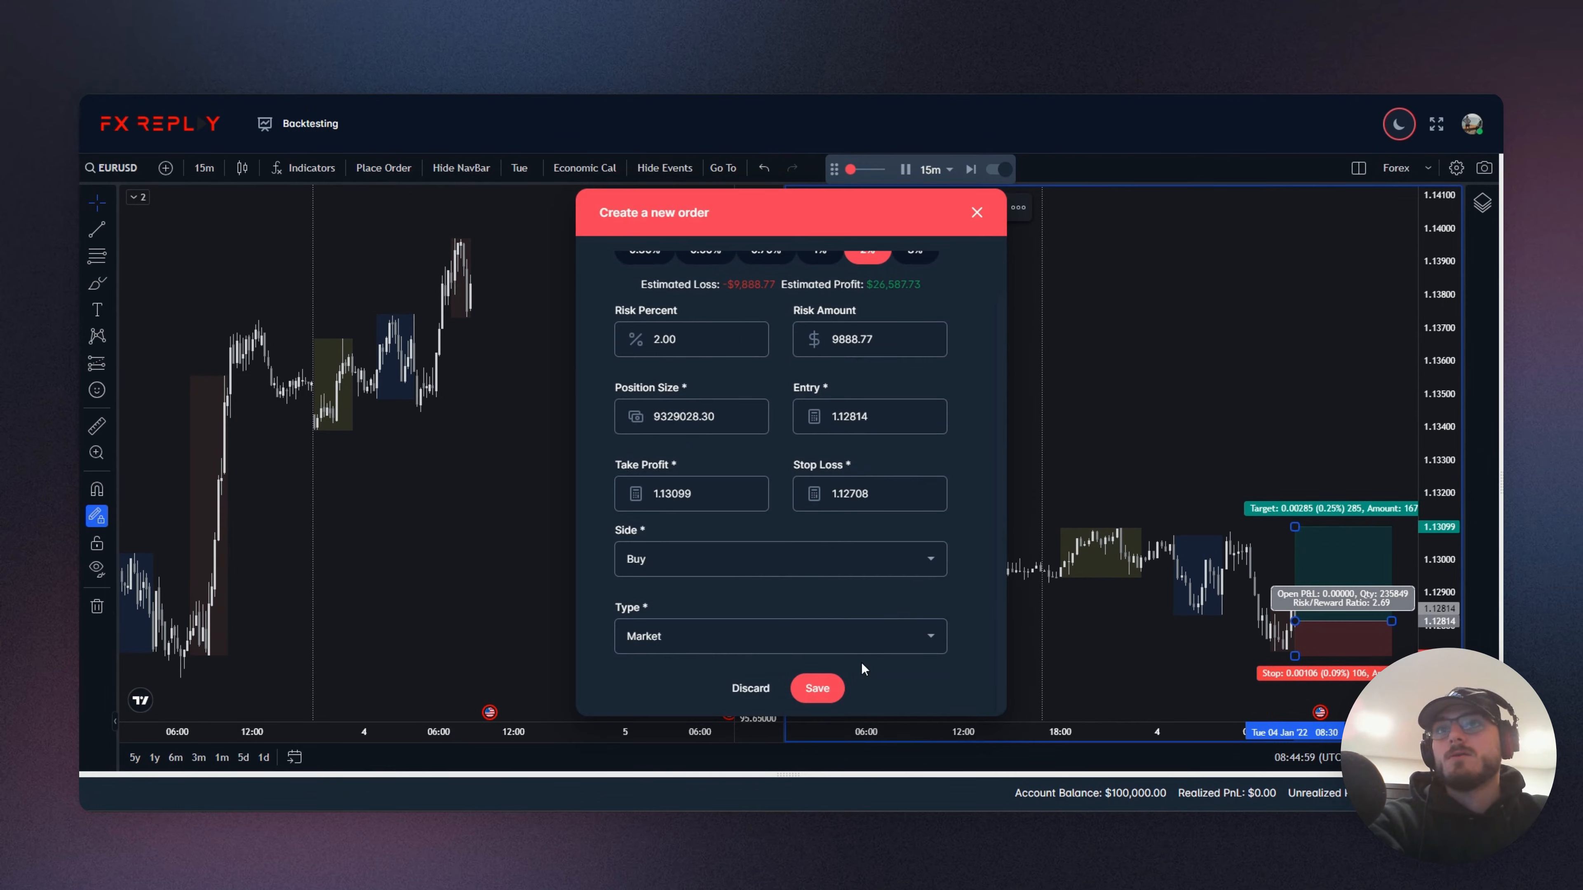
Submit the EURUSD buy order with take profit 1.13099 and stop loss 1.12708
{"action": "left_click", "coordinate": [817, 687]}
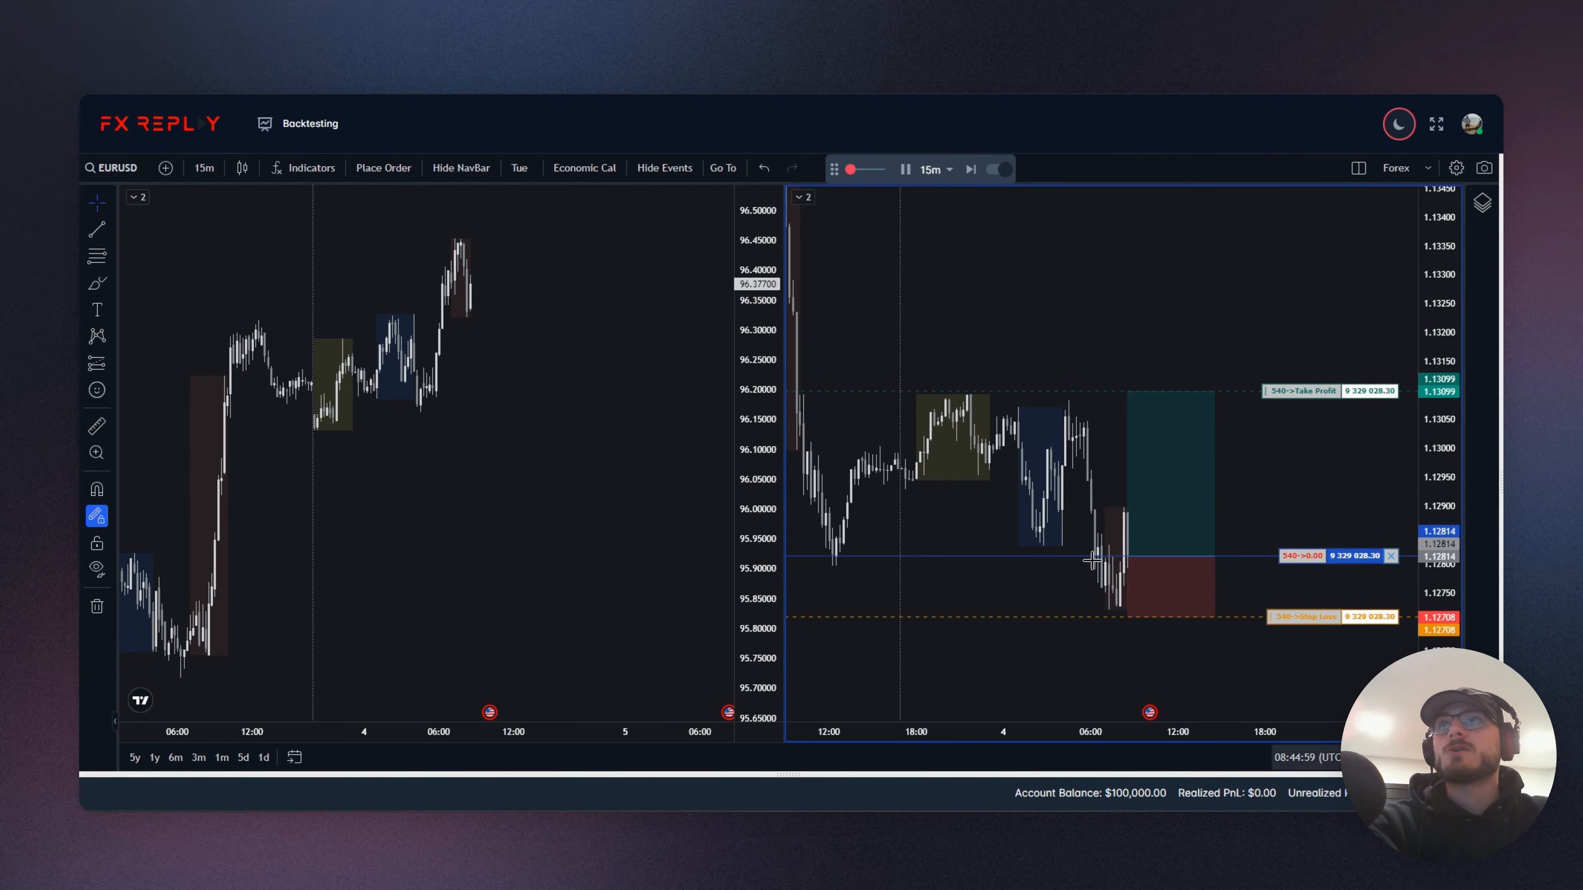
Replay the market in 5m steps until the EURUSD long hits its target
{"action": "left_click", "coordinate": [926, 168]}
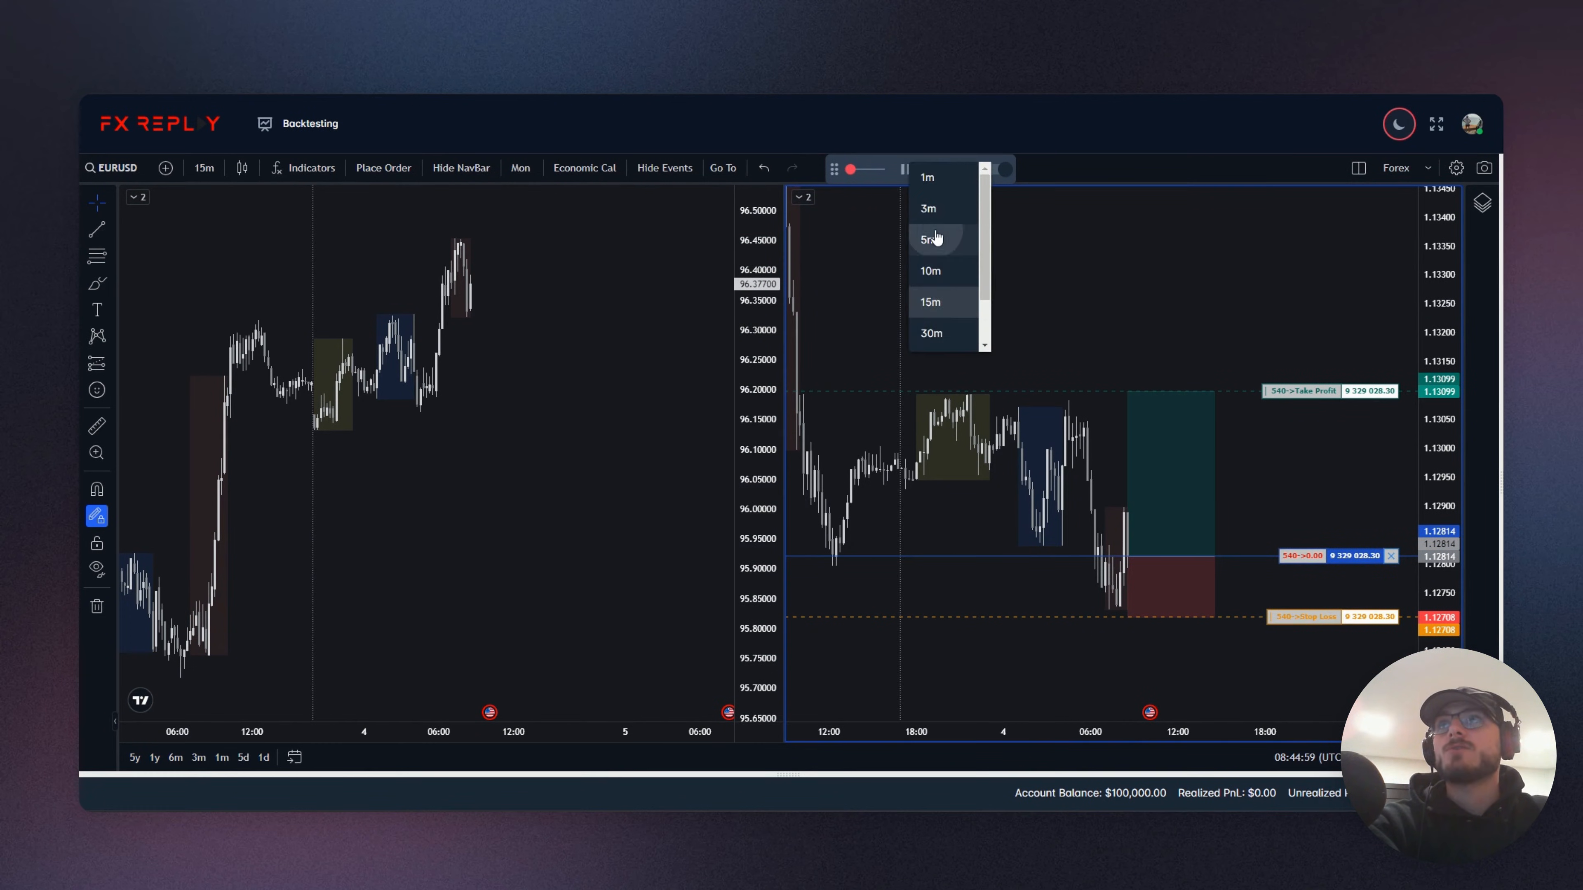
{"action": "left_click", "coordinate": [928, 239]}
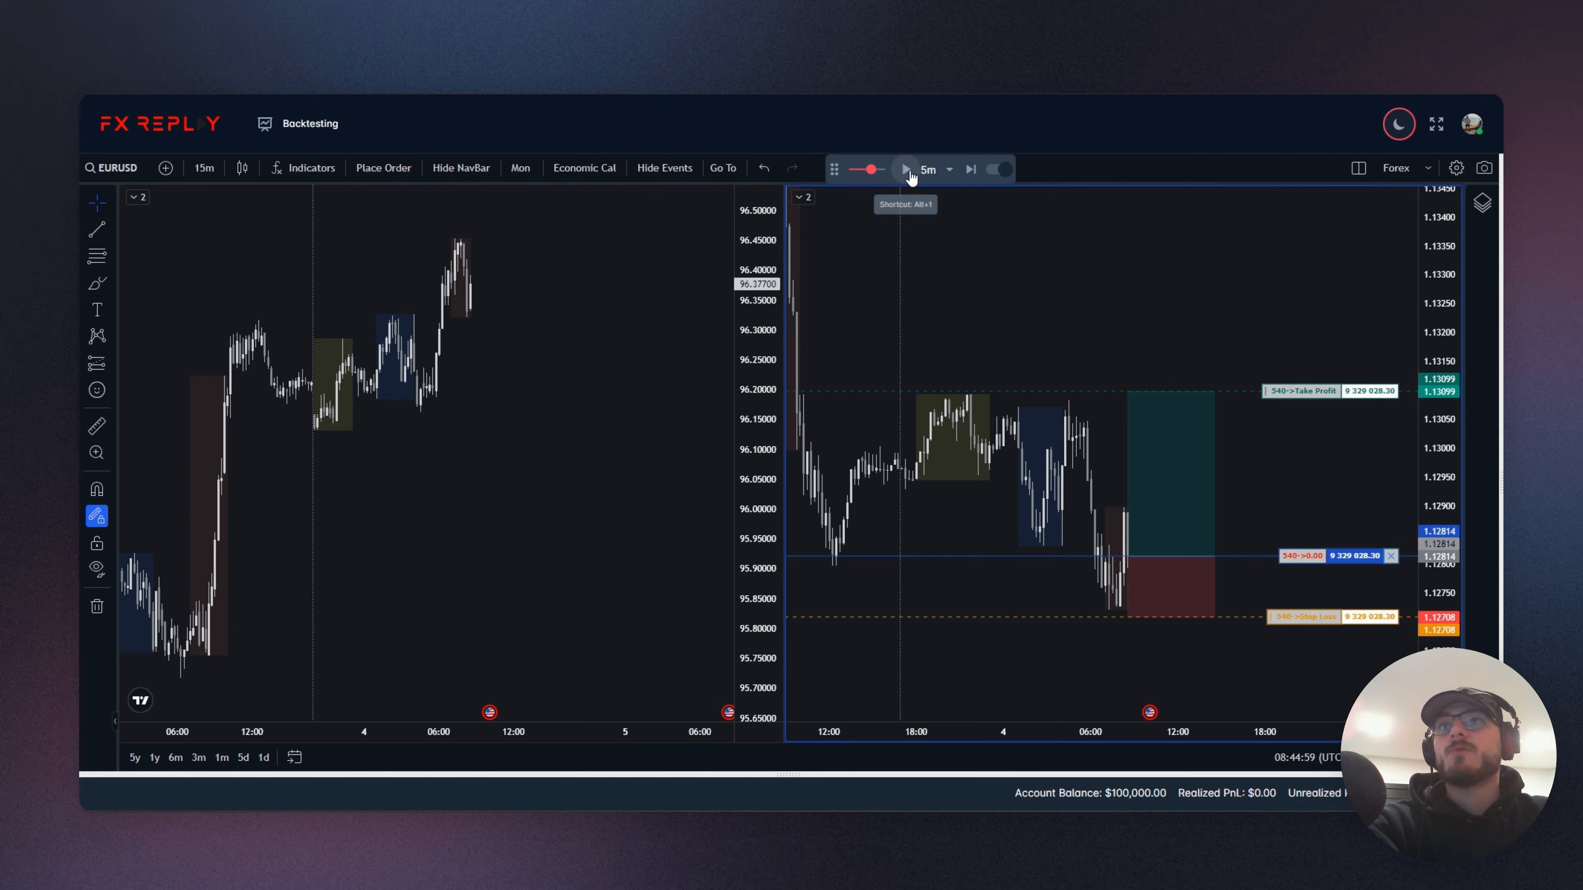
{"action": "left_click", "coordinate": [905, 168]}
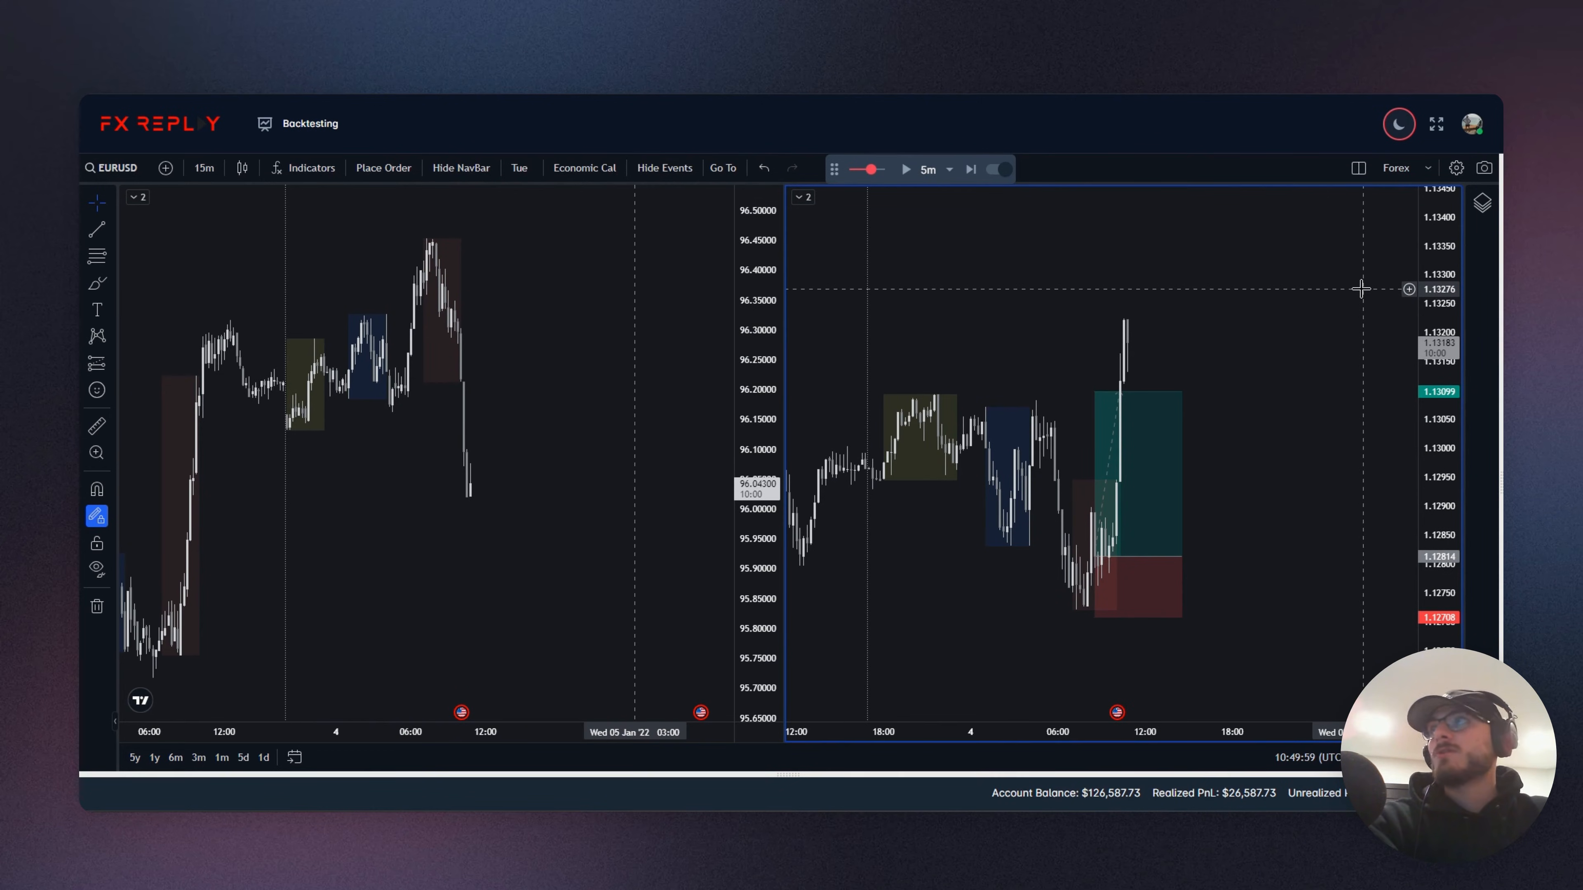
Go to the Backtesting Dashboard and view Analytics for the DXY, EURUSD session
{"action": "left_click", "coordinate": [307, 123]}
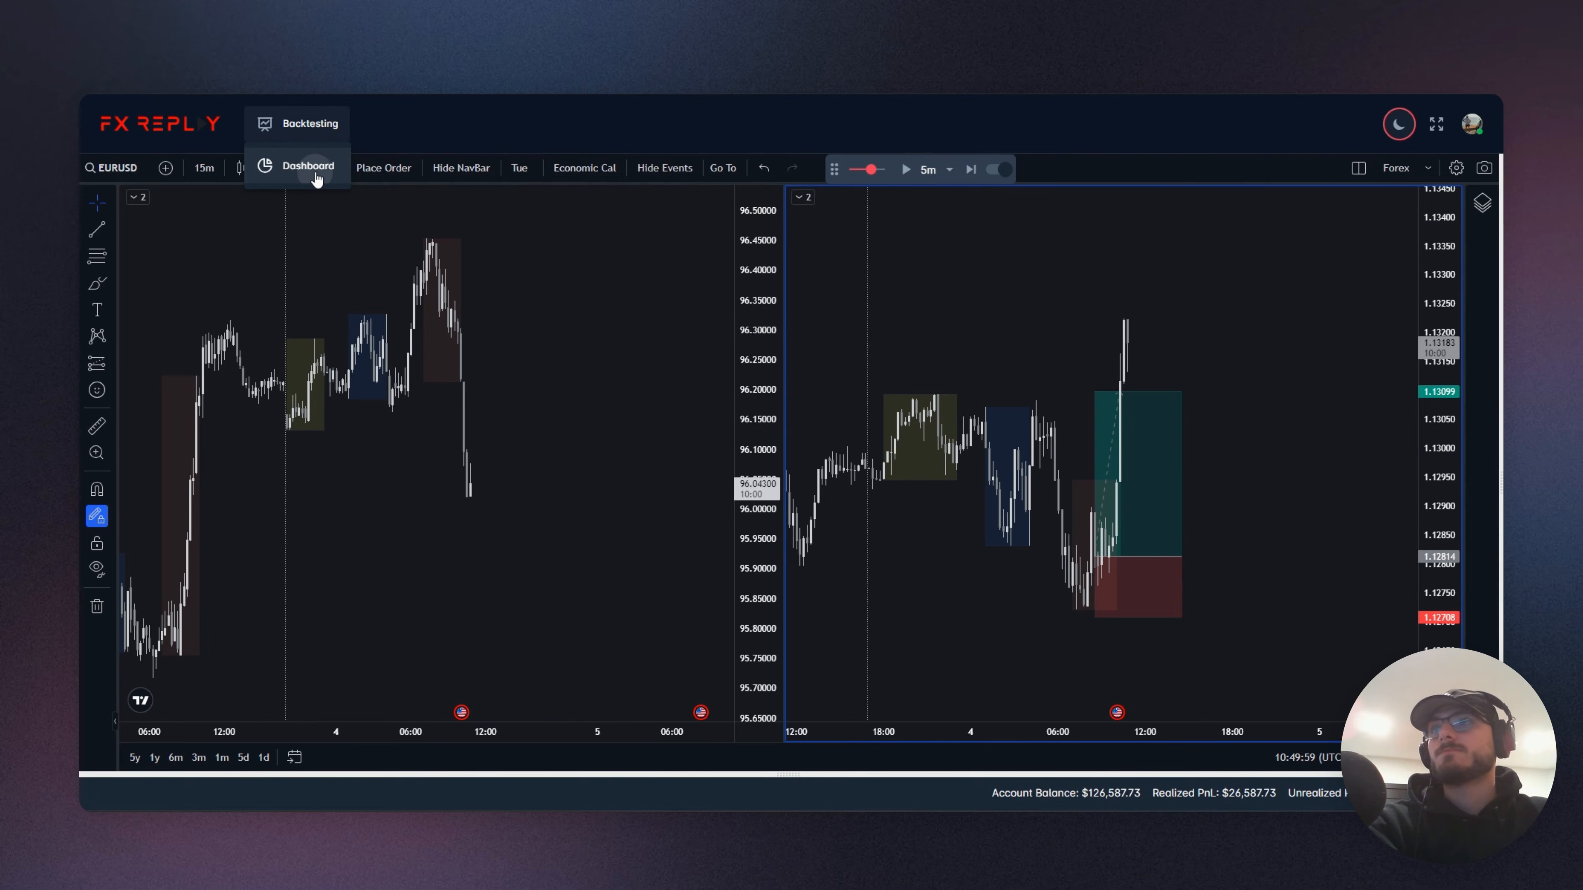
{"action": "left_click", "coordinate": [309, 166]}
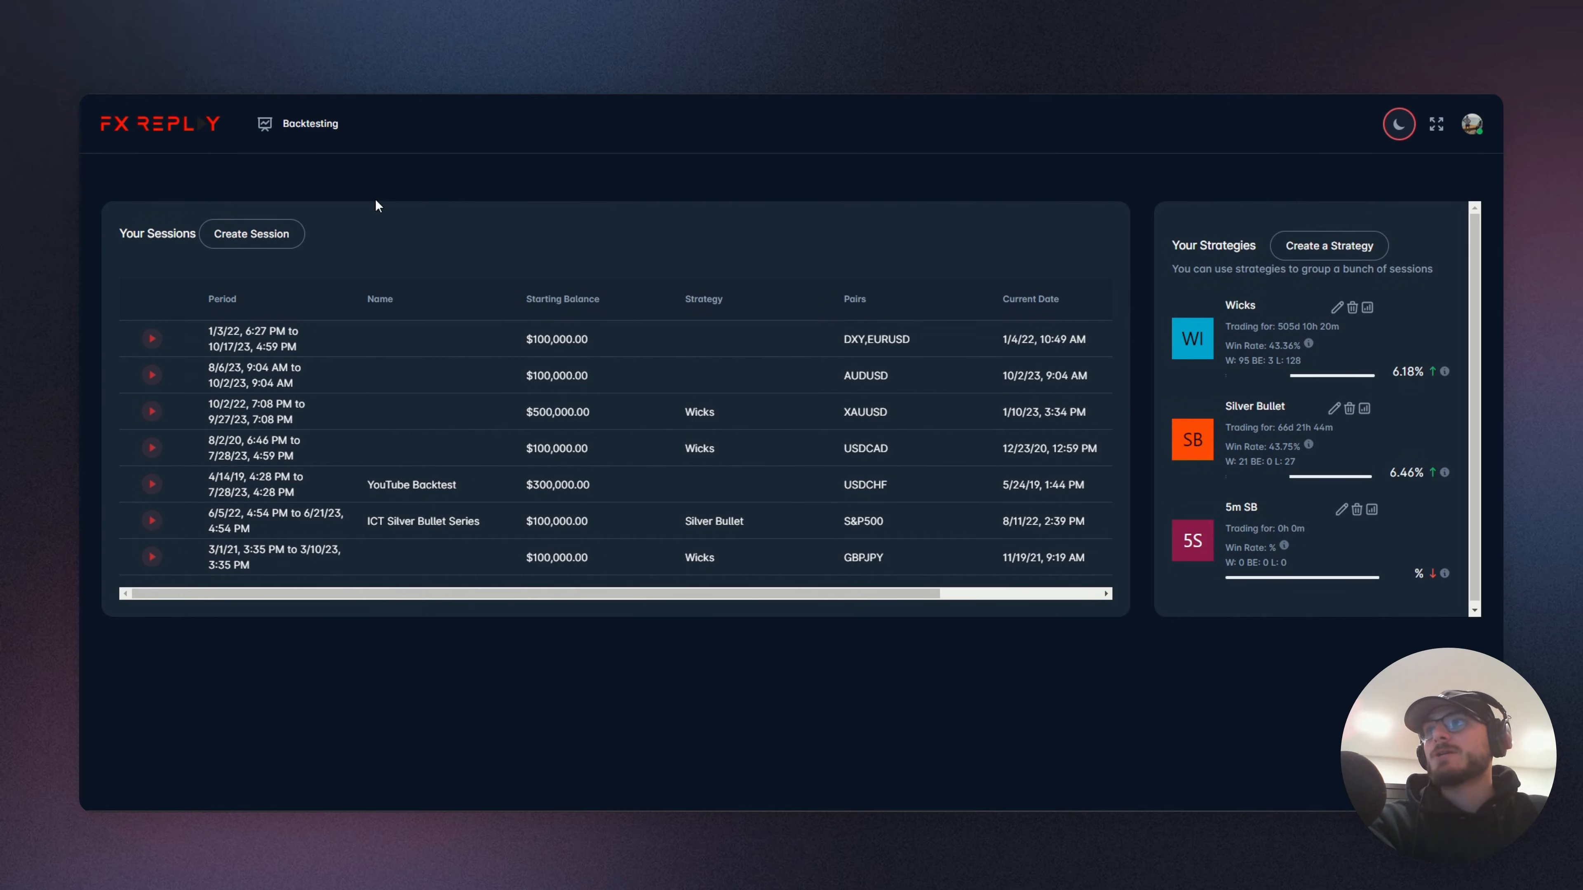
{"action": "left_click", "coordinate": [150, 338]}
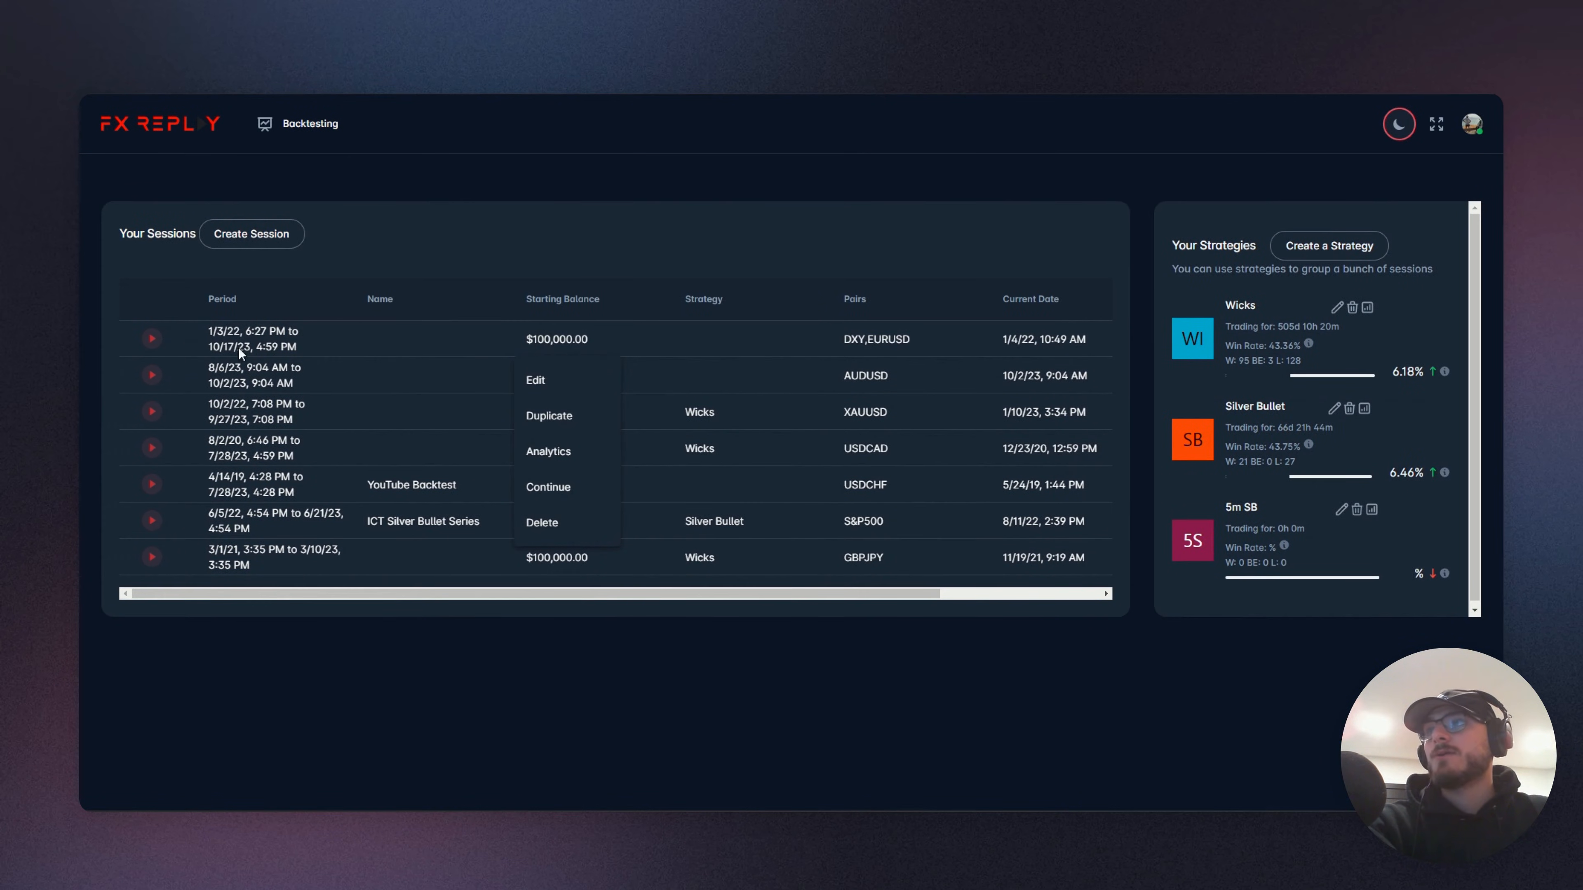
{"action": "left_click", "coordinate": [548, 451]}
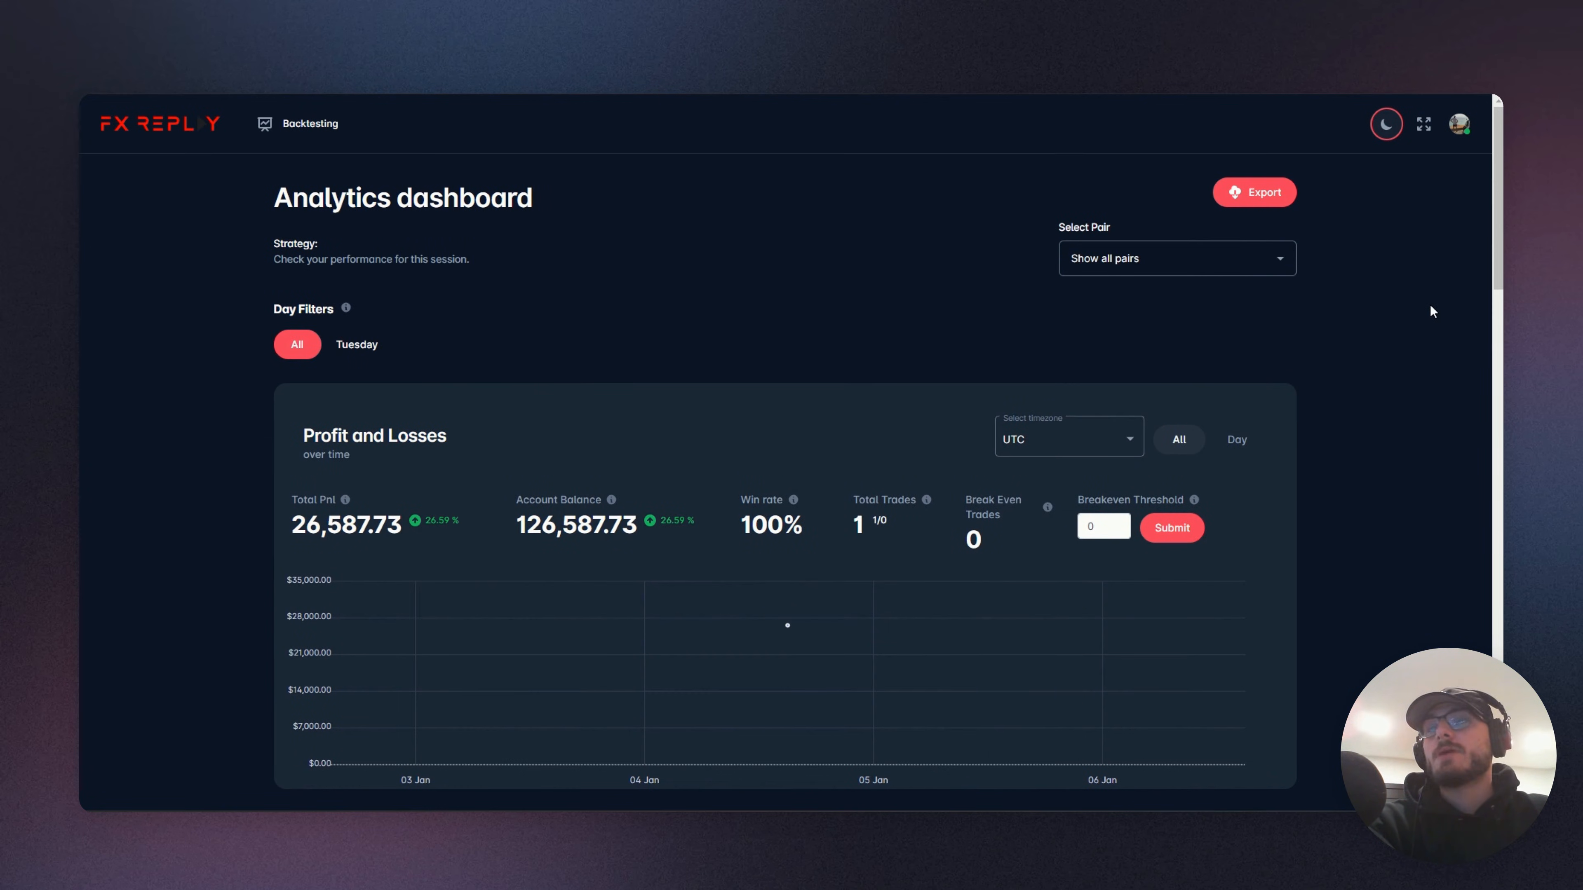
{"action": "mouse_move", "coordinate": [1343, 279]}
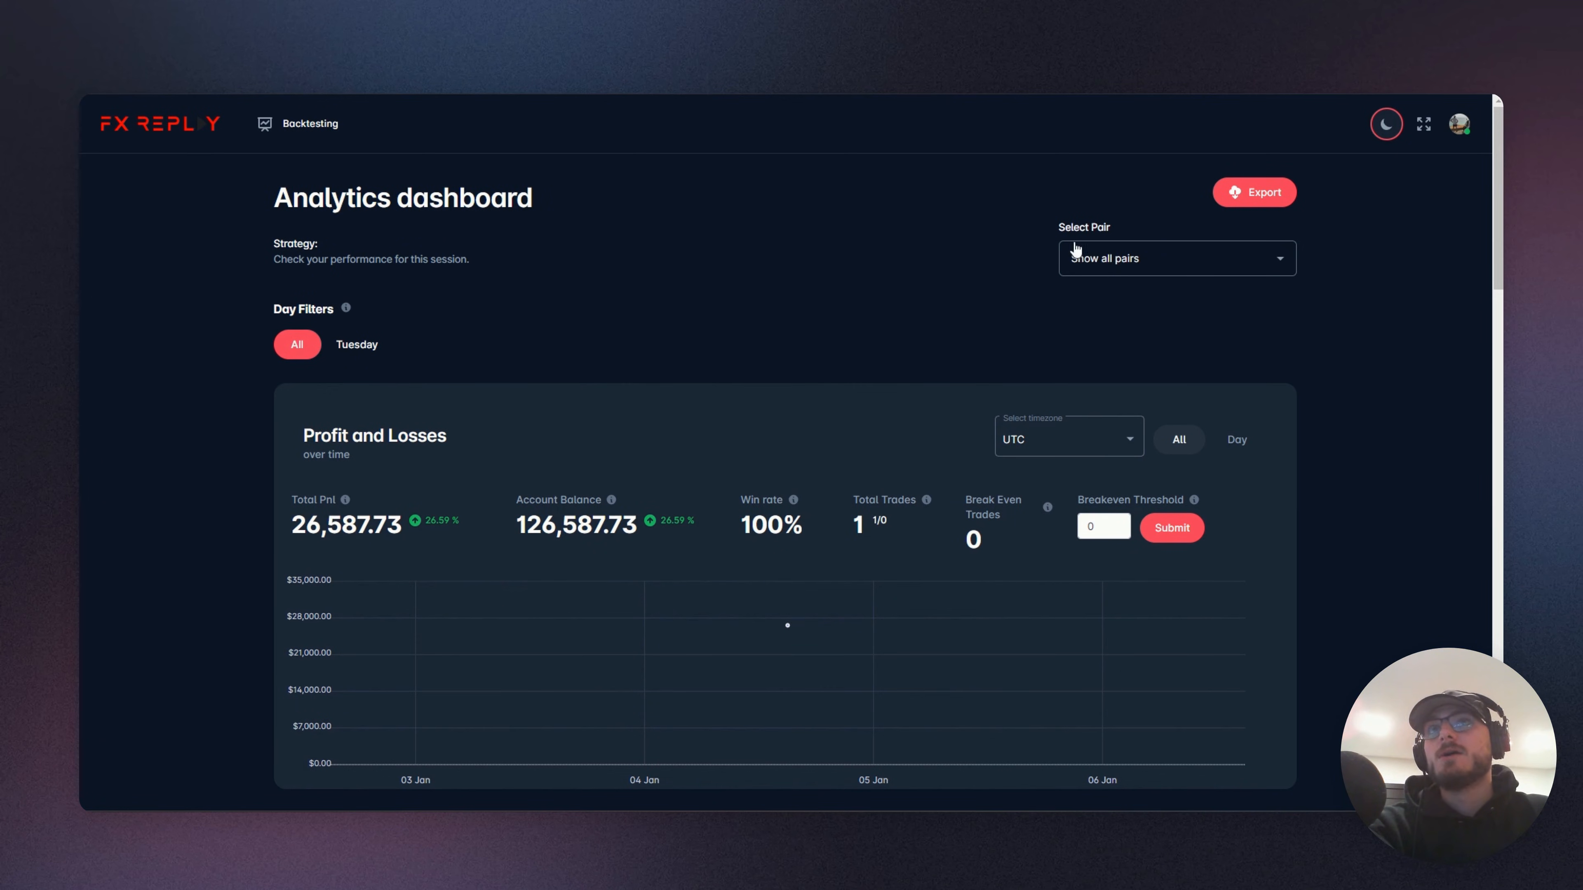
Untick Show all pairs in Select Pair, leaving only EURUSD results
{"action": "left_click", "coordinate": [1175, 258]}
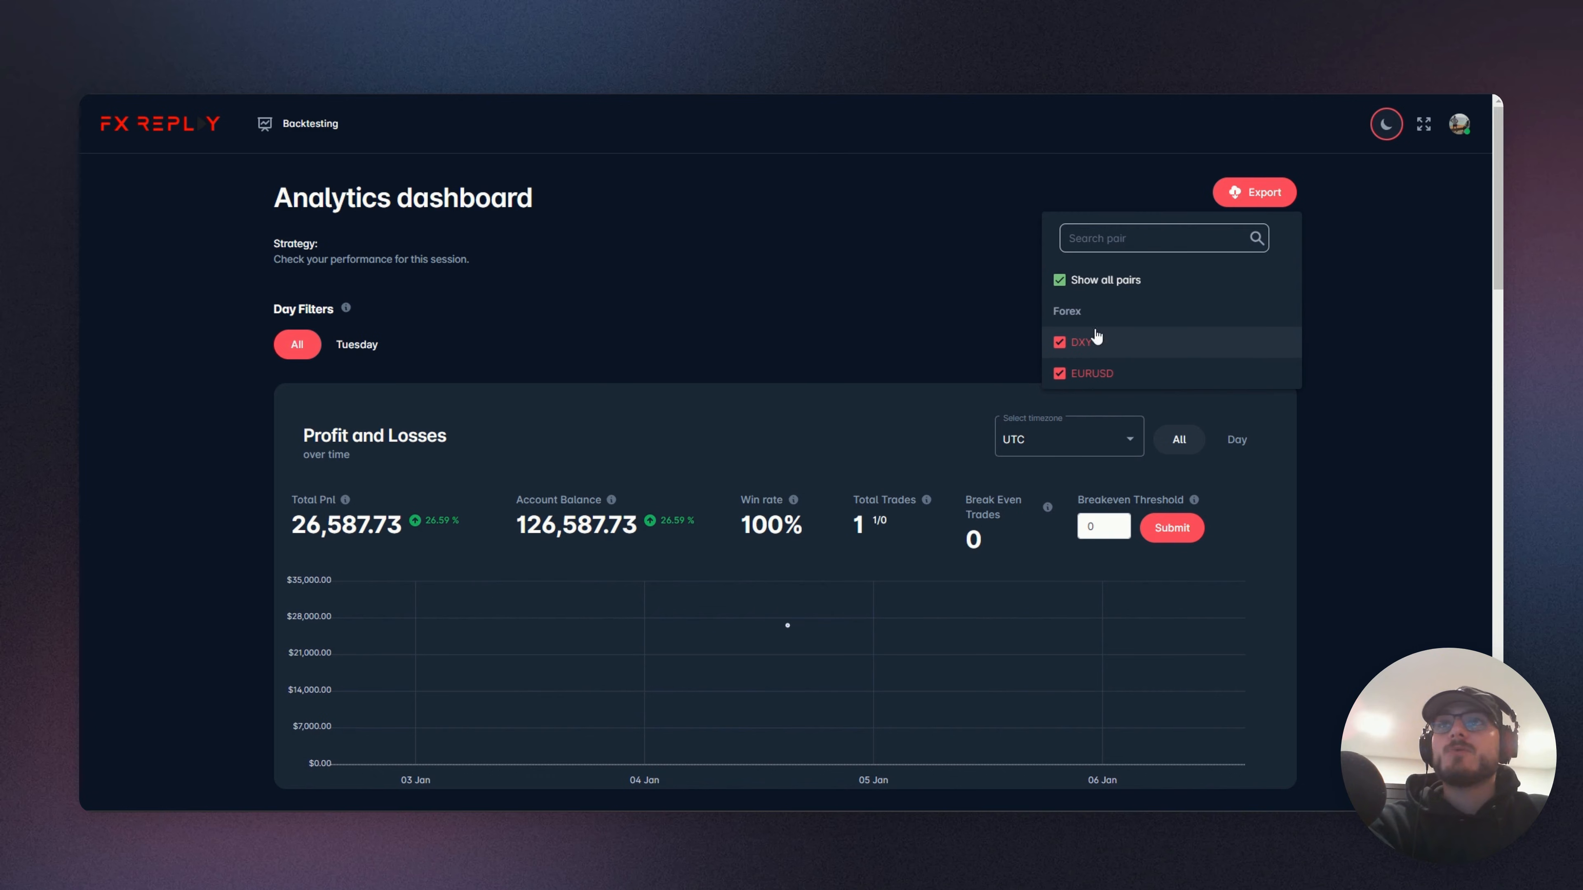
{"action": "mouse_move", "coordinate": [1094, 382]}
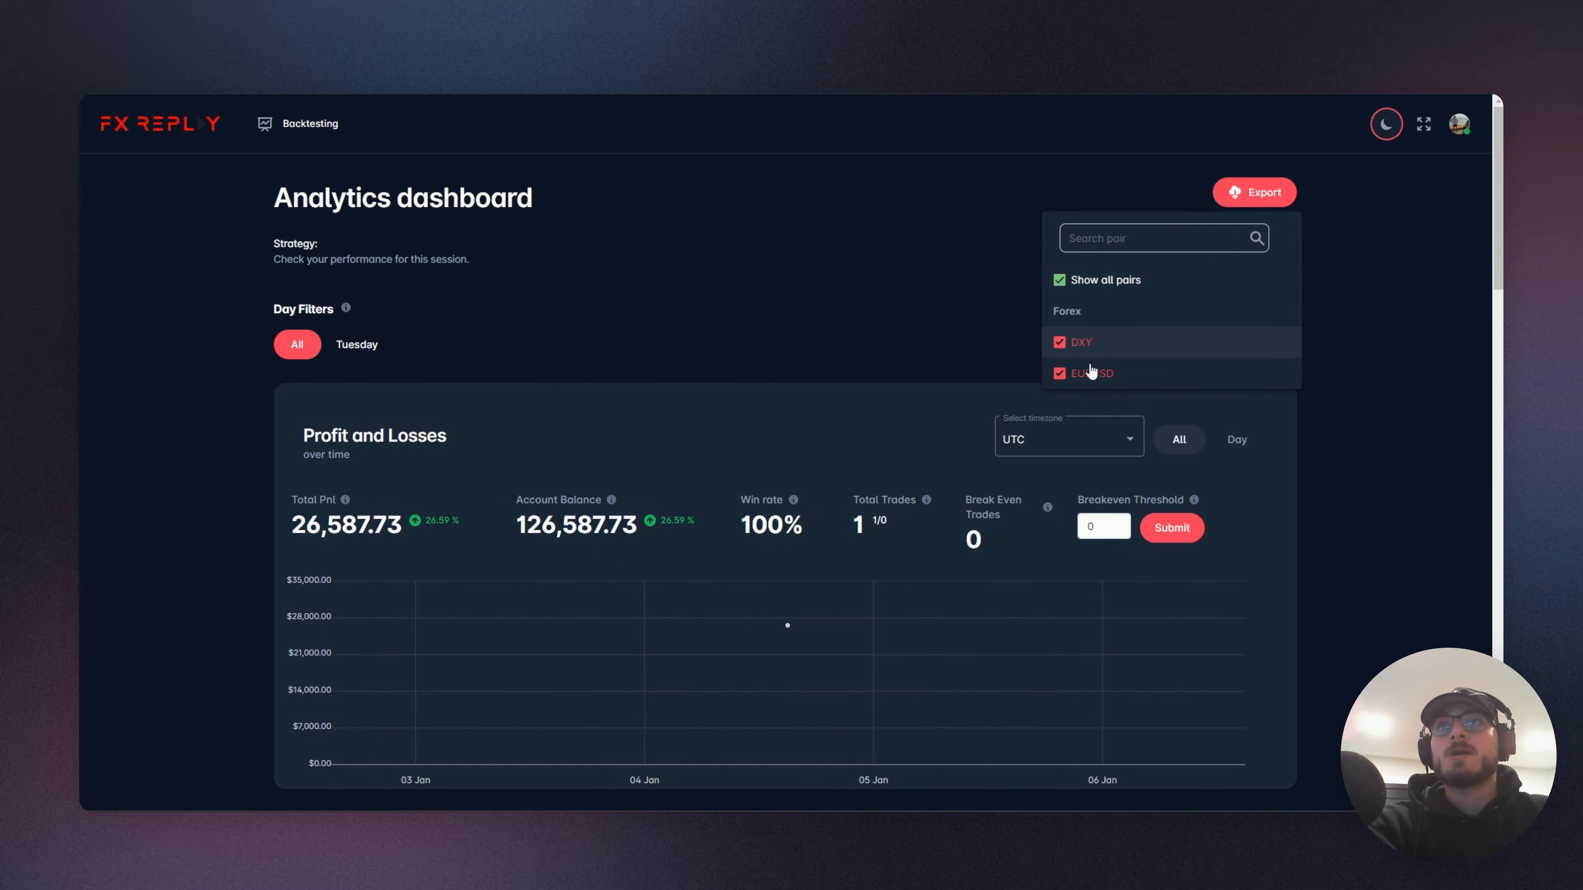
{"action": "mouse_move", "coordinate": [1093, 426]}
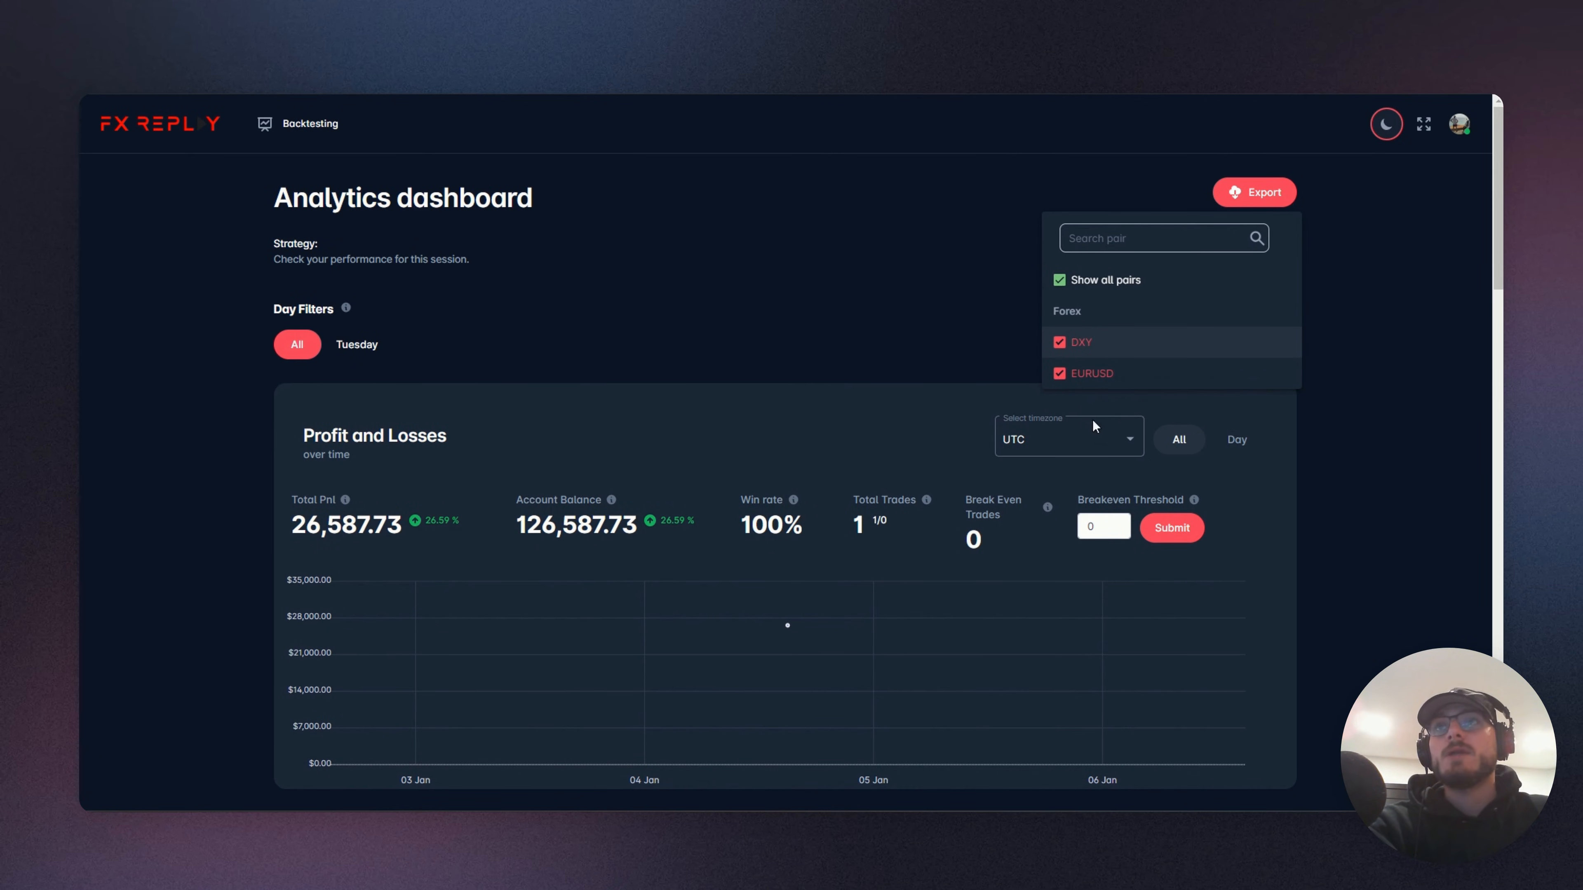
{"action": "mouse_move", "coordinate": [514, 495]}
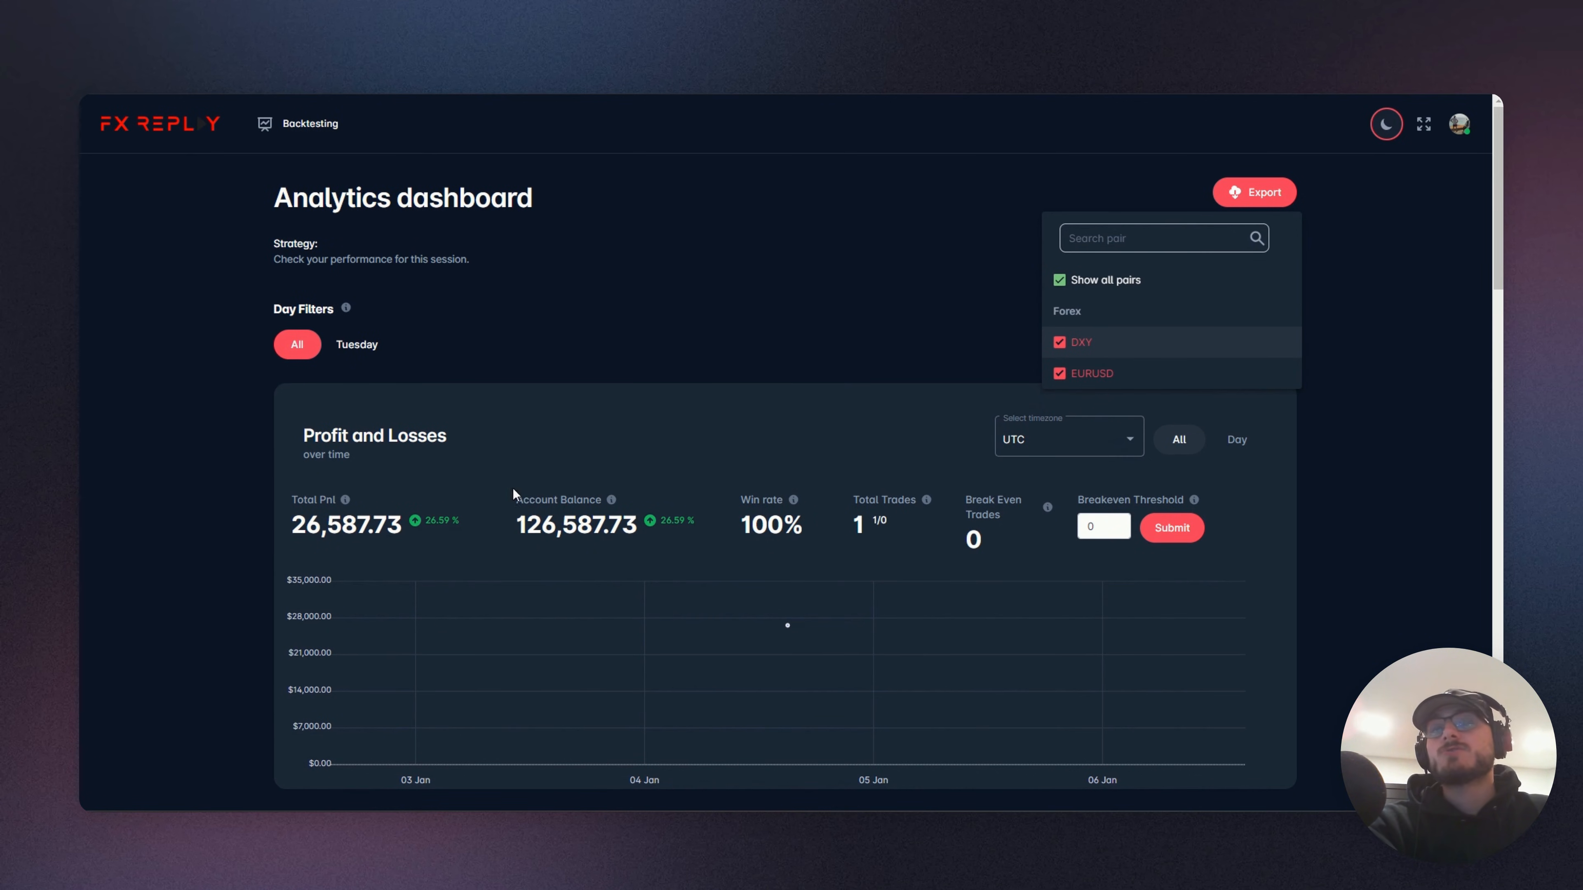
{"action": "mouse_move", "coordinate": [1073, 296]}
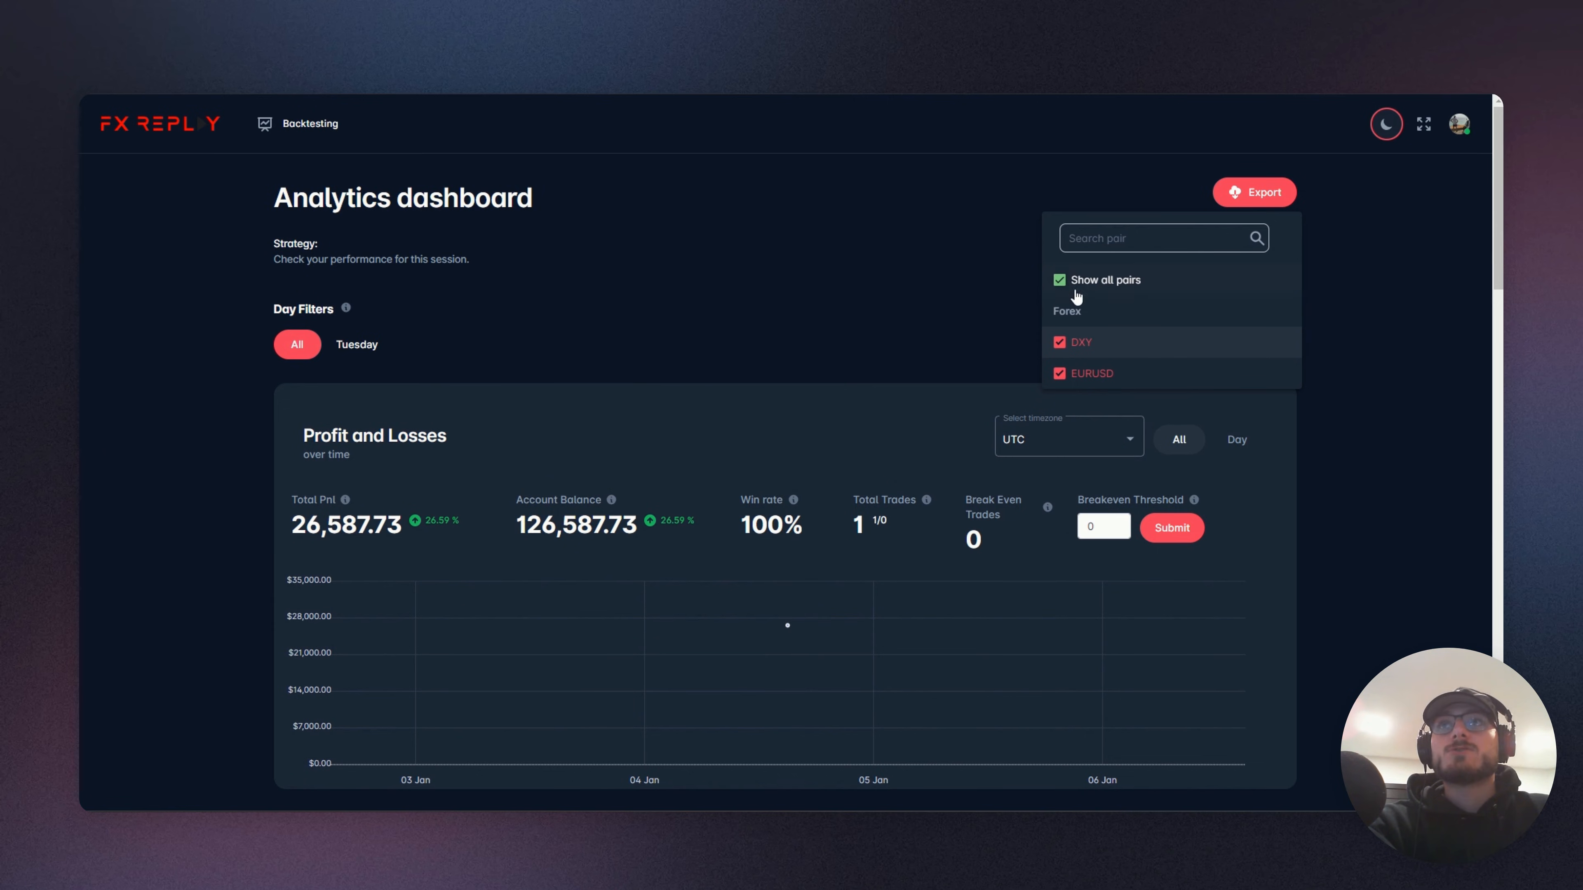
{"action": "left_click", "coordinate": [1059, 279]}
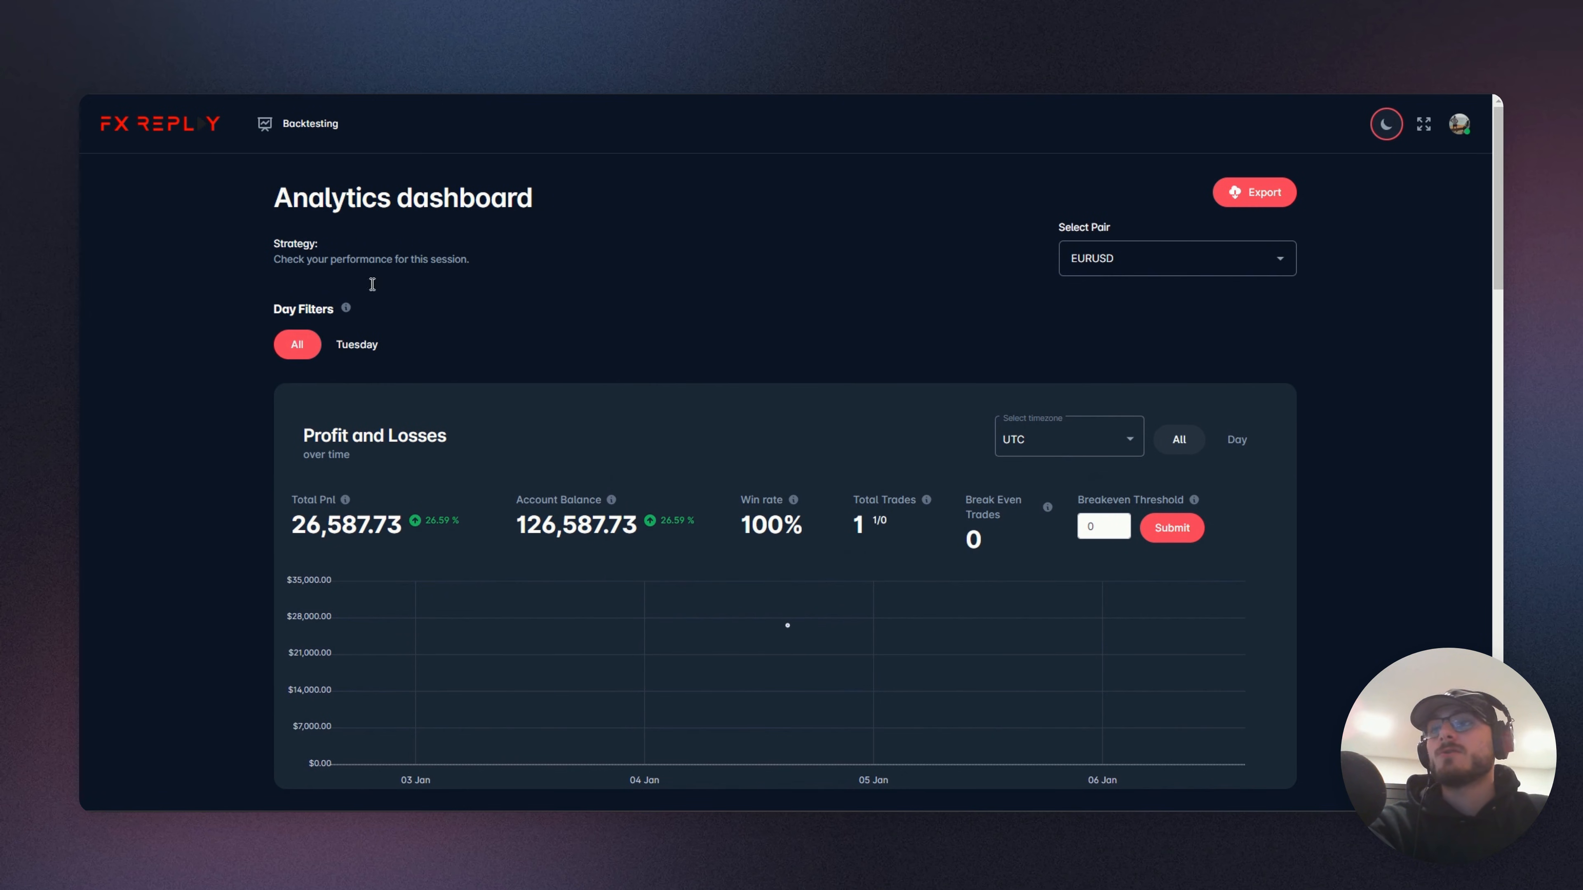
{"action": "scroll", "scroll_direction": "down", "scroll_amount": 3}
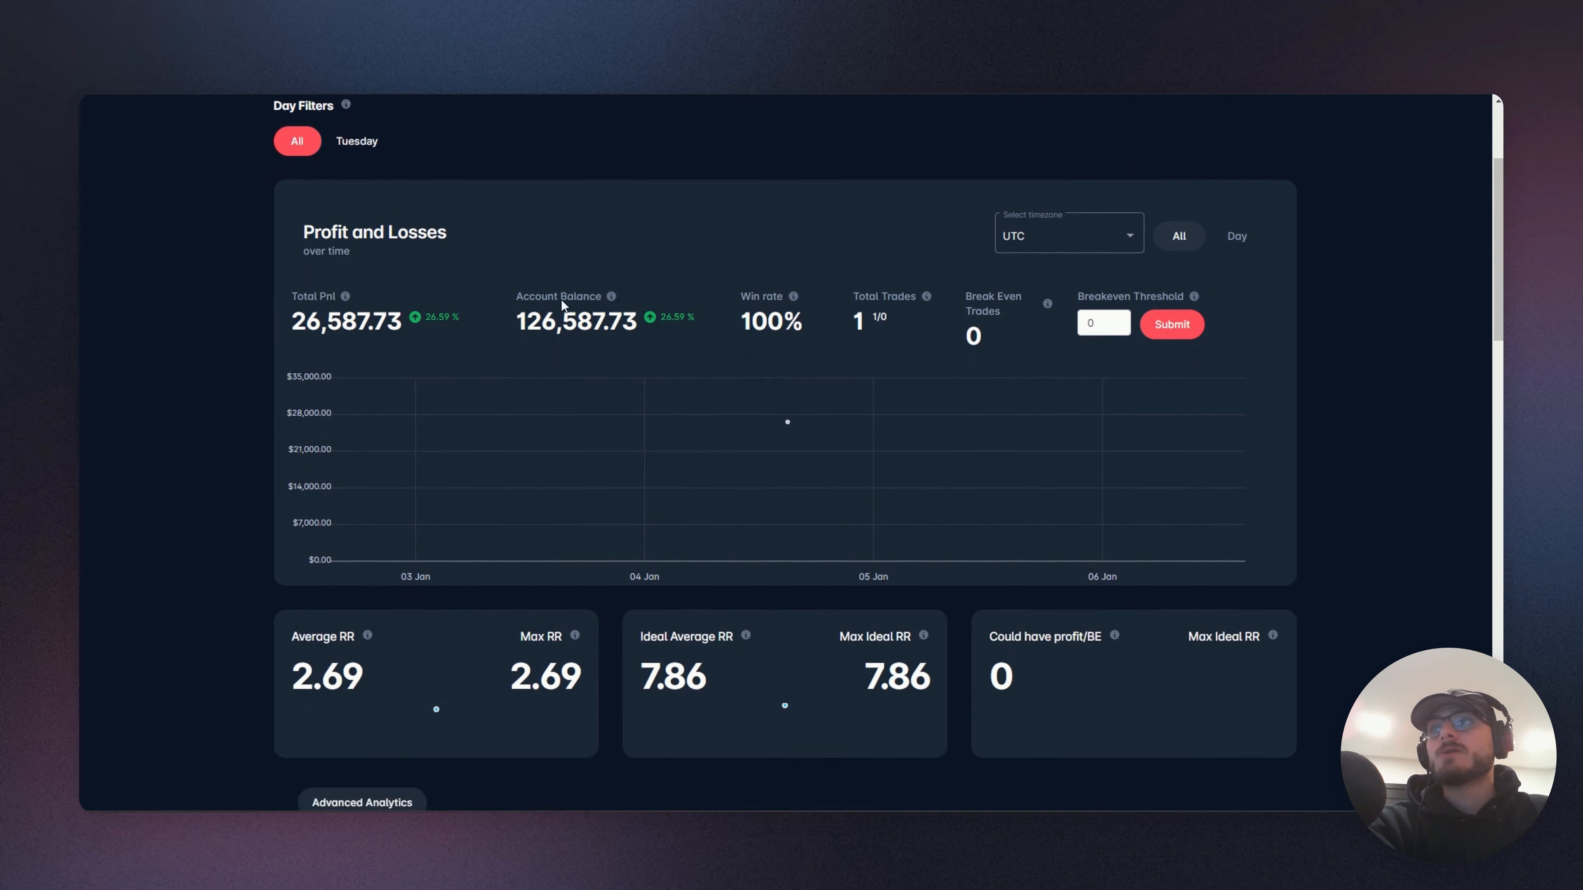
{"action": "scroll", "scroll_direction": "down", "scroll_amount": 3}
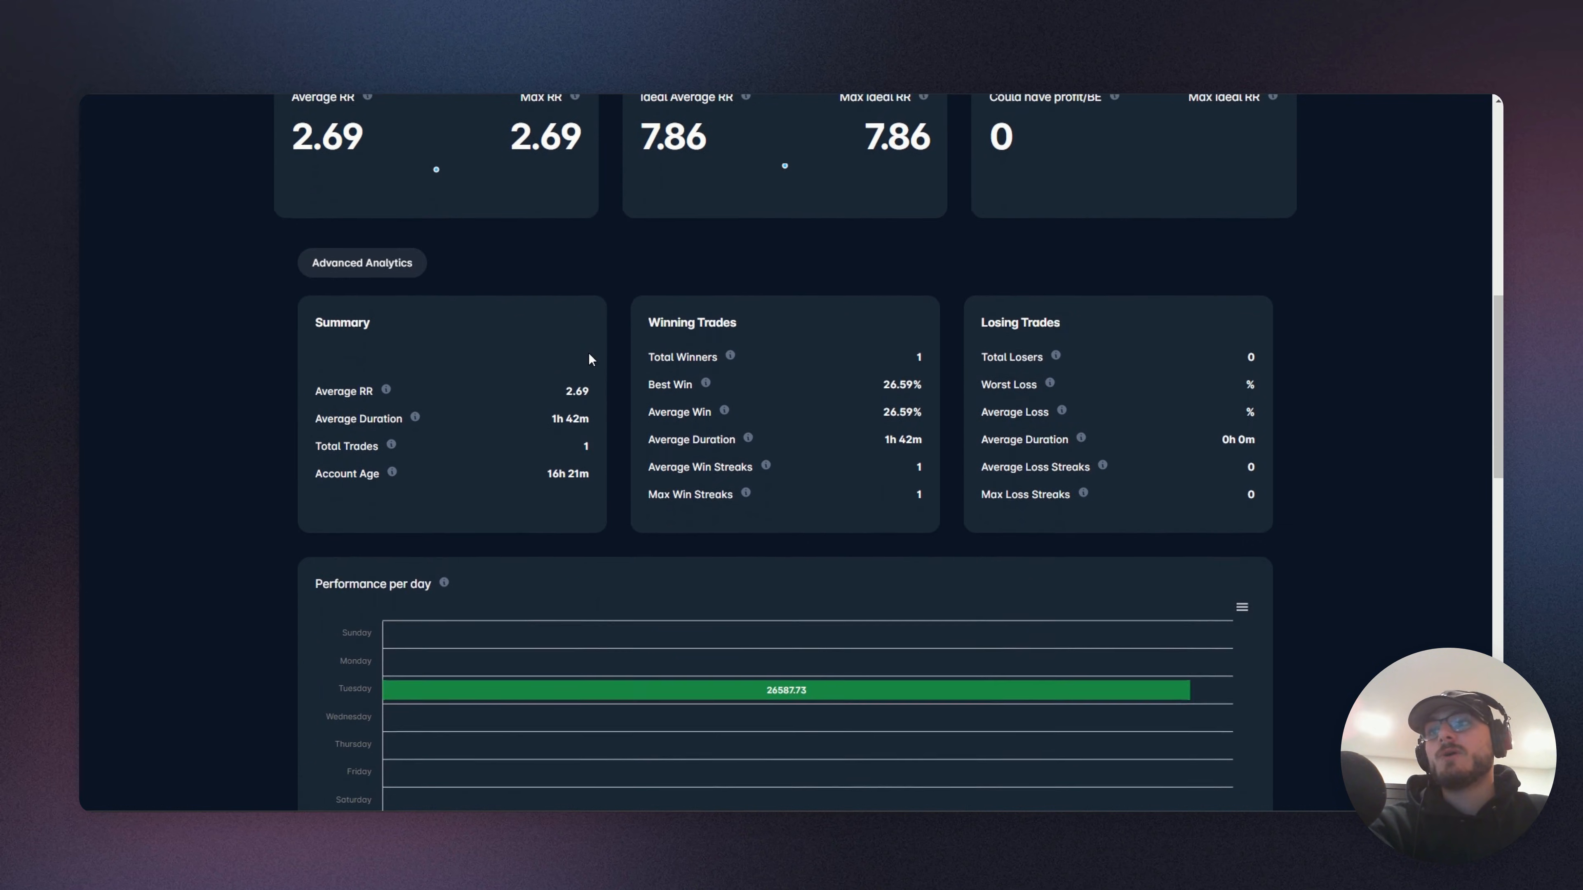
{"action": "scroll", "scroll_direction": "down", "scroll_amount": 3}
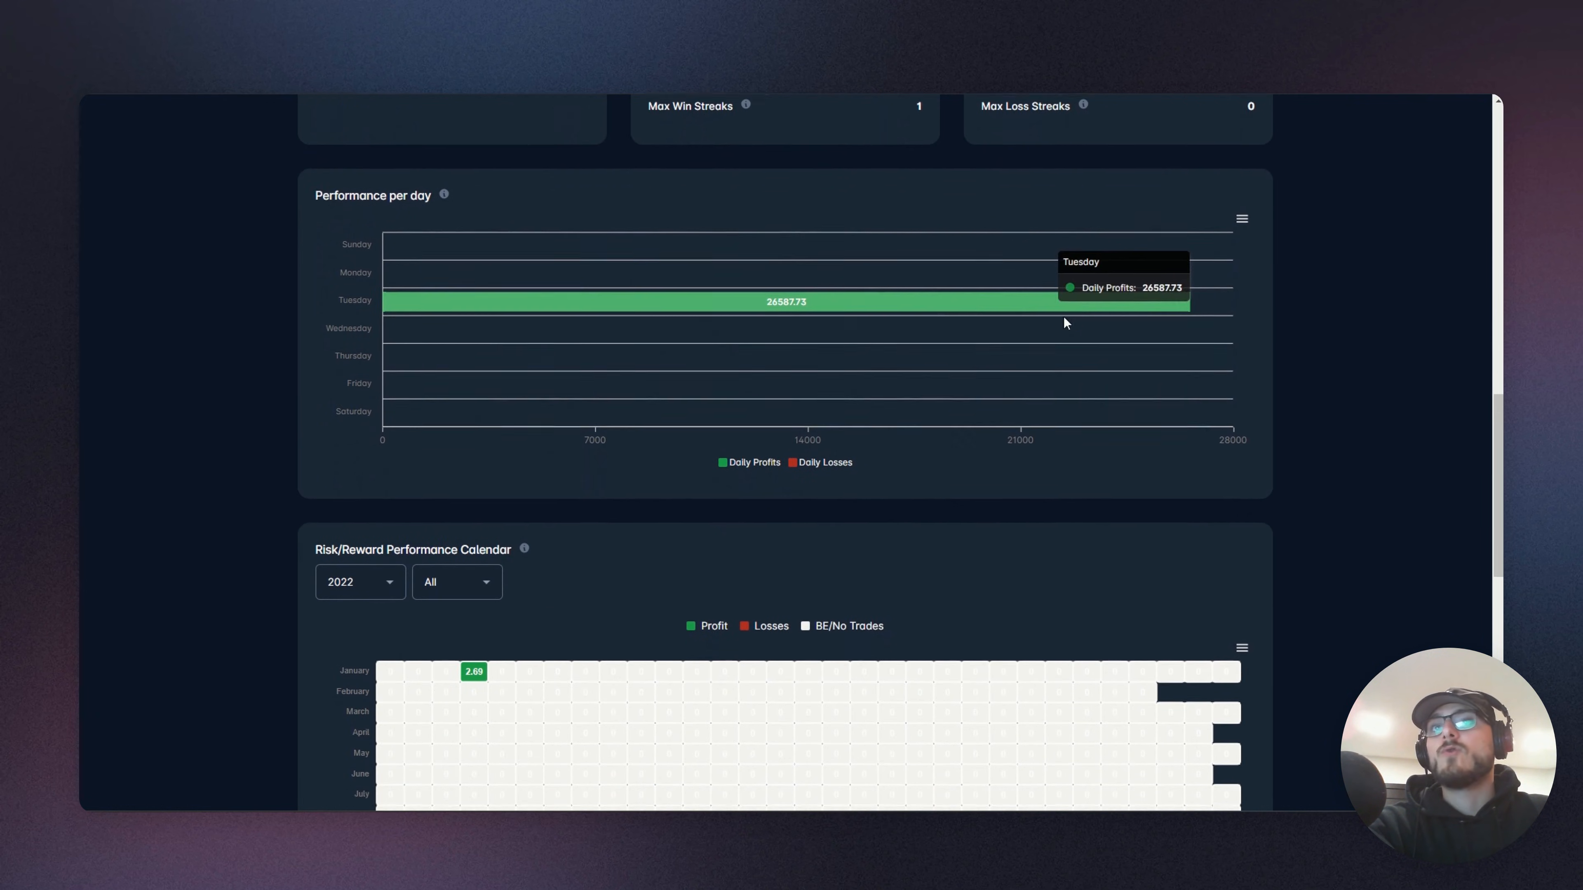
{"action": "scroll", "scroll_direction": "down", "scroll_amount": 3}
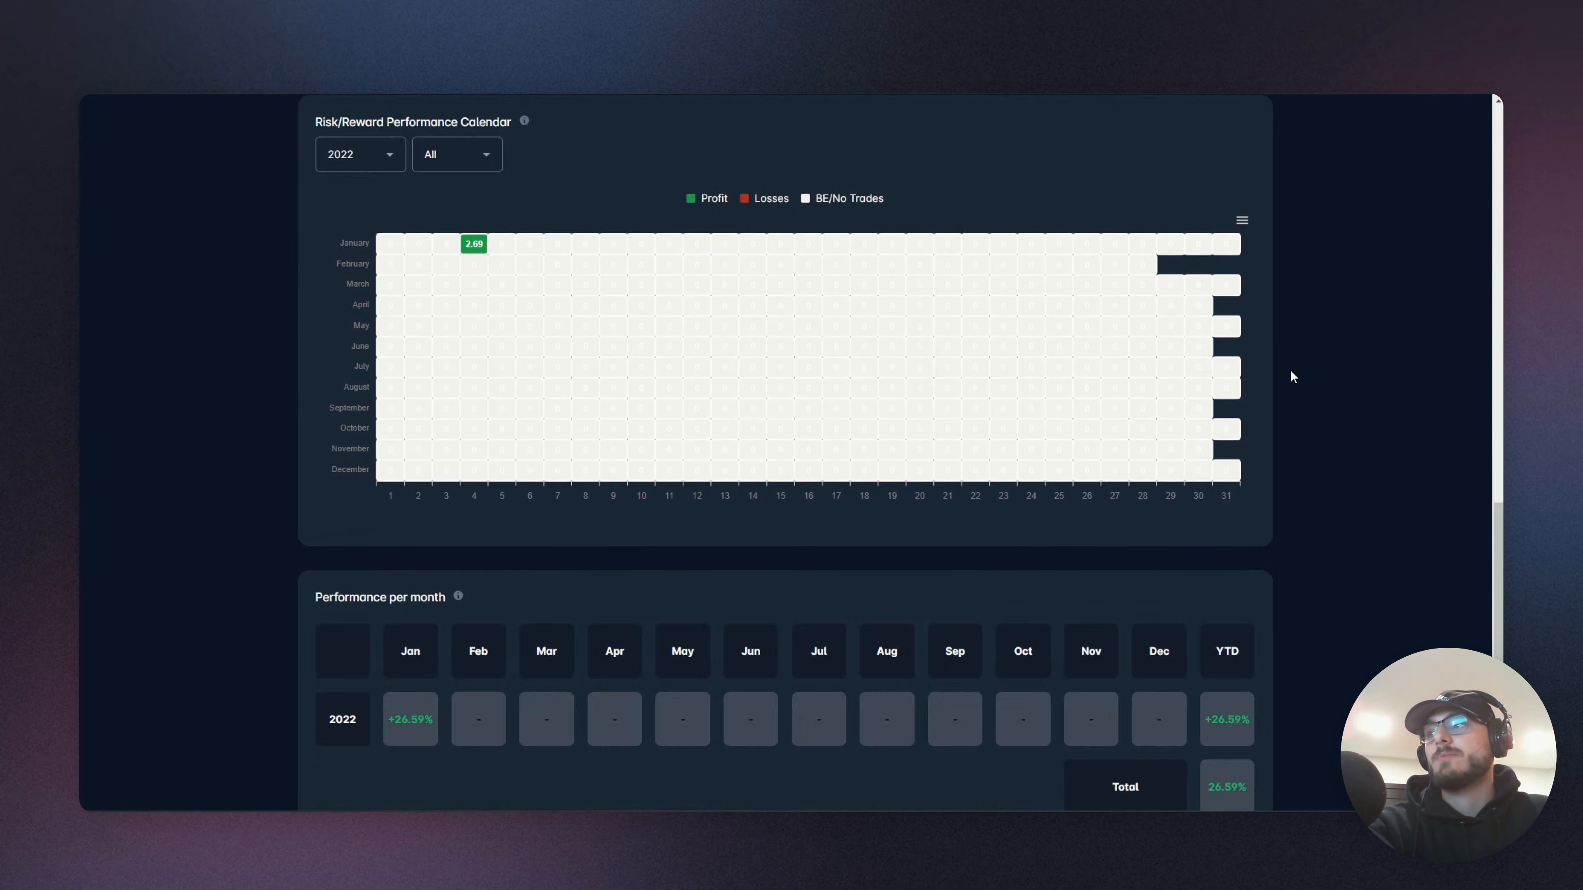
{"action": "scroll", "scroll_direction": "up", "scroll_amount": 3}
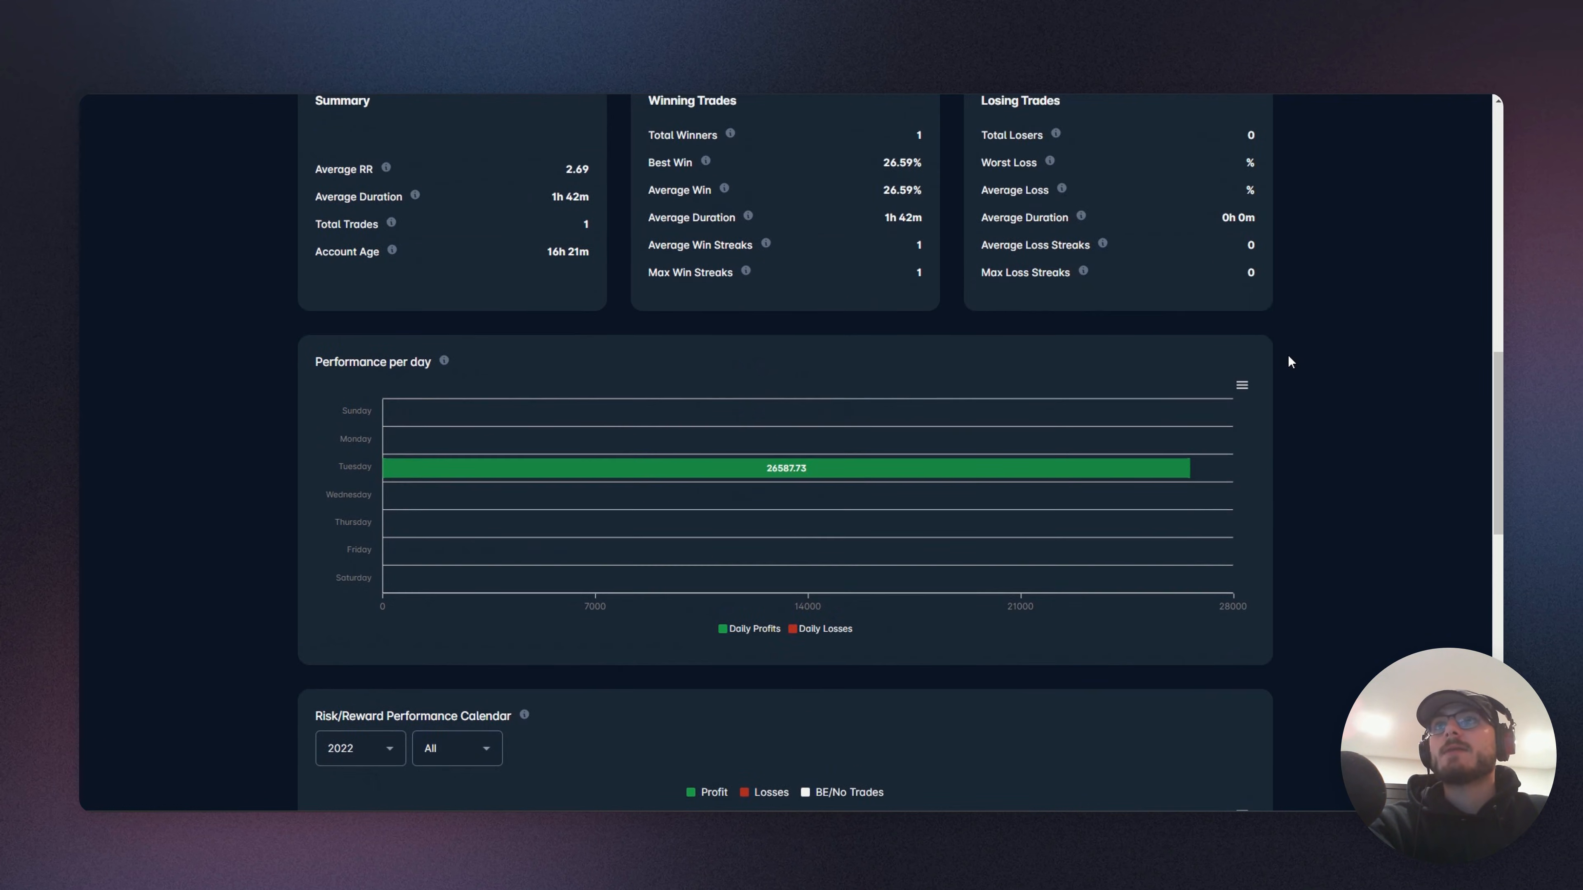
{"action": "scroll", "scroll_direction": "up", "scroll_amount": 3}
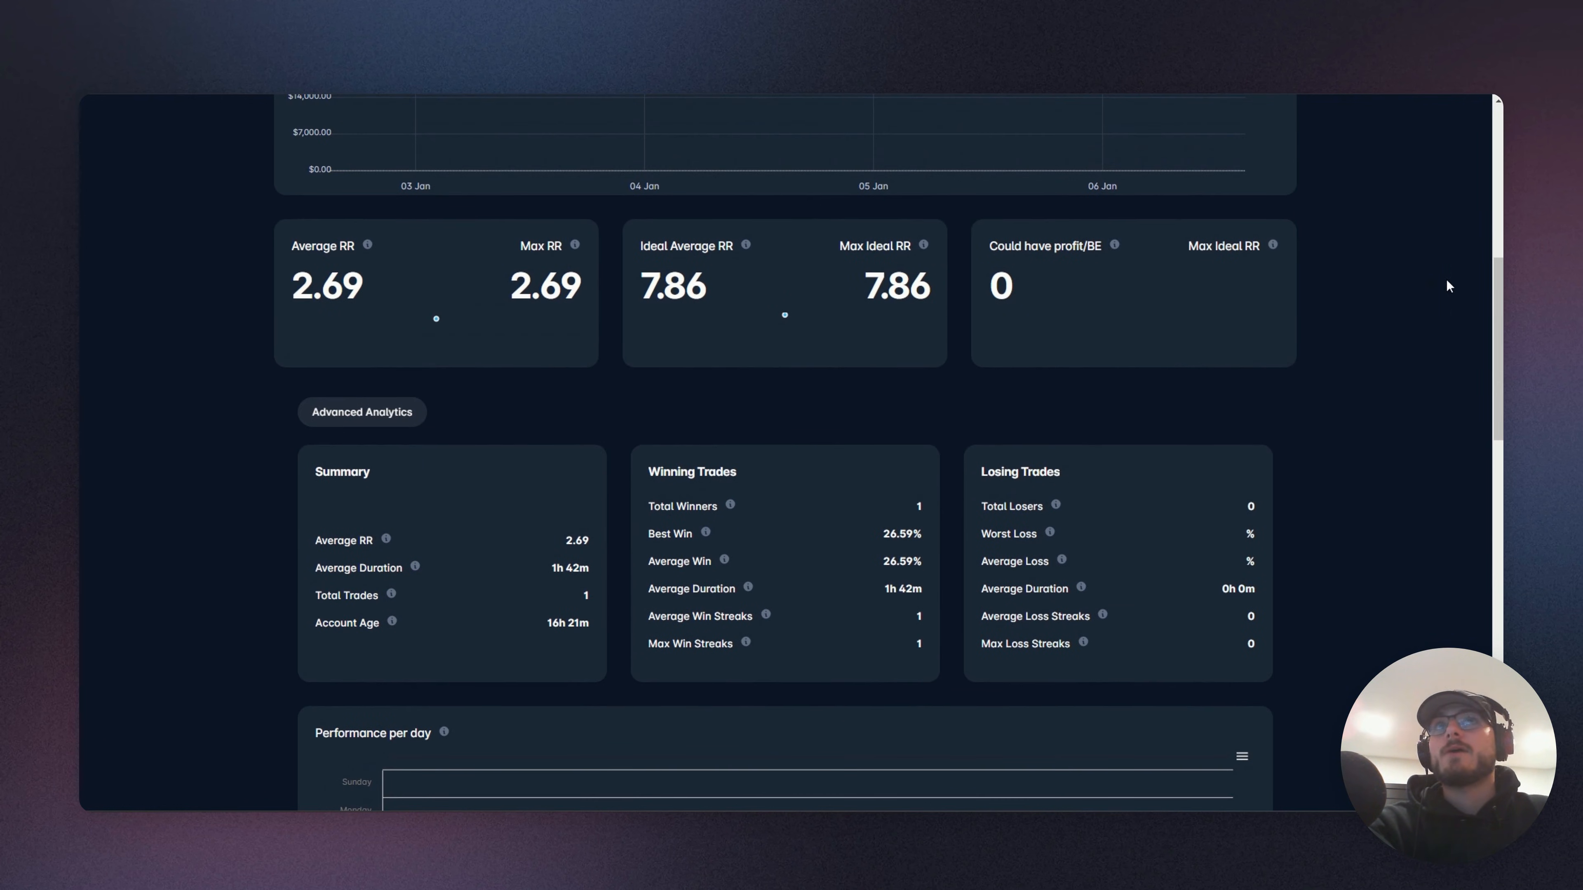
{"action": "scroll", "scroll_direction": "up", "scroll_amount": 3}
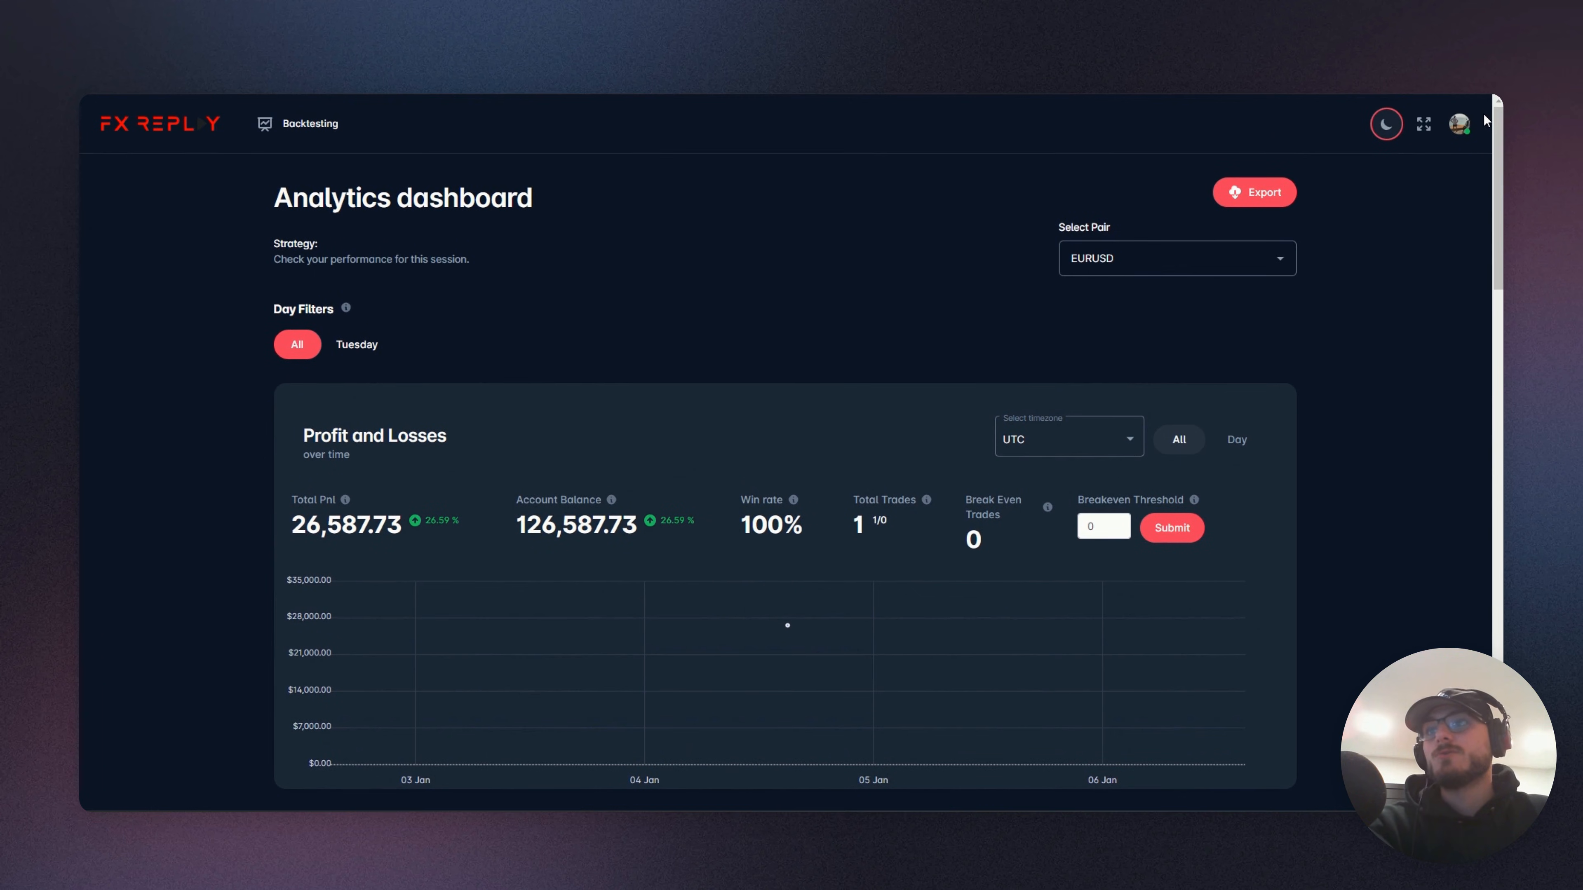